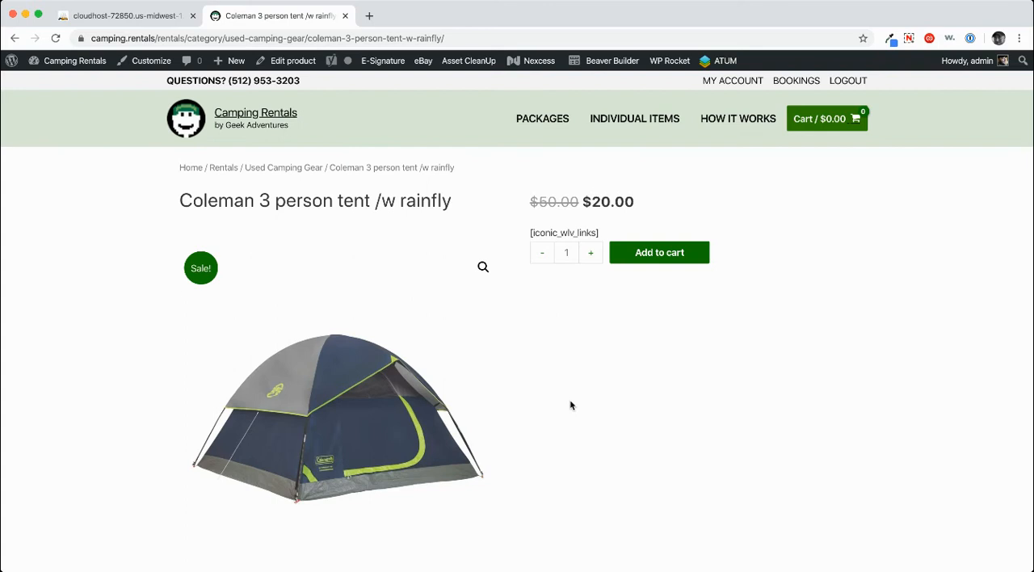
pyautogui.moveTo(608, 408)
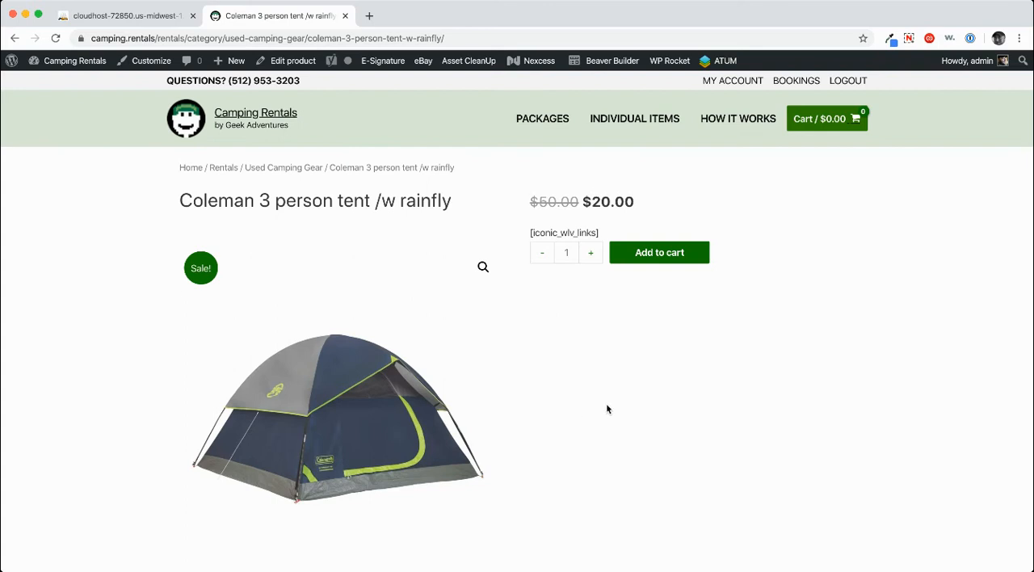
pyautogui.moveTo(631, 426)
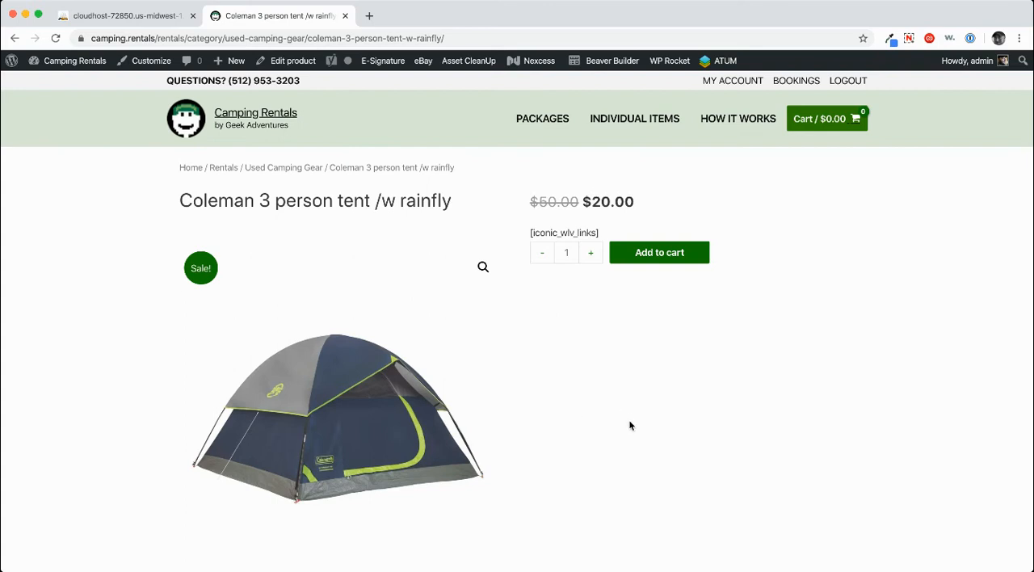
pyautogui.moveTo(621, 415)
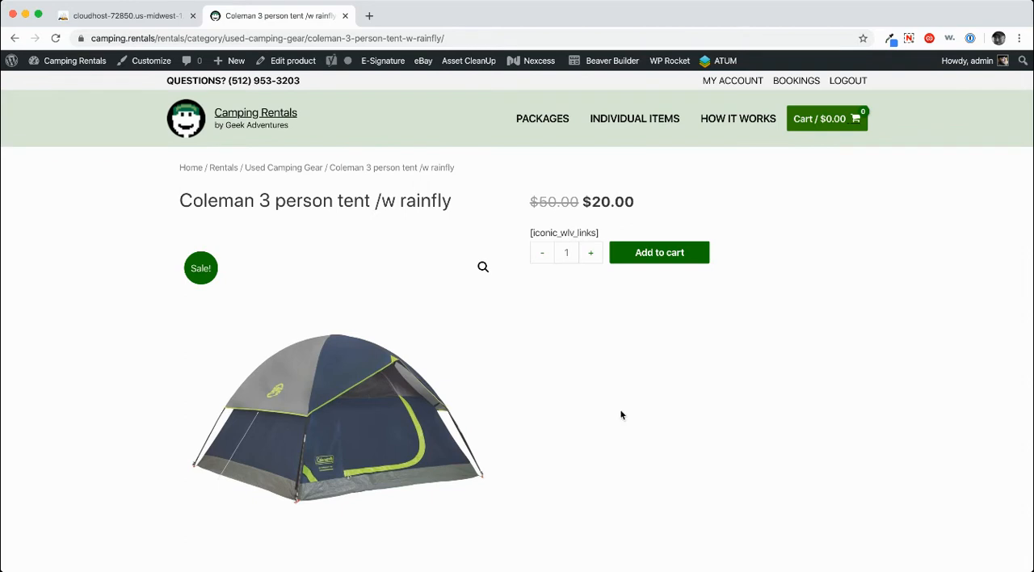
pyautogui.moveTo(589, 431)
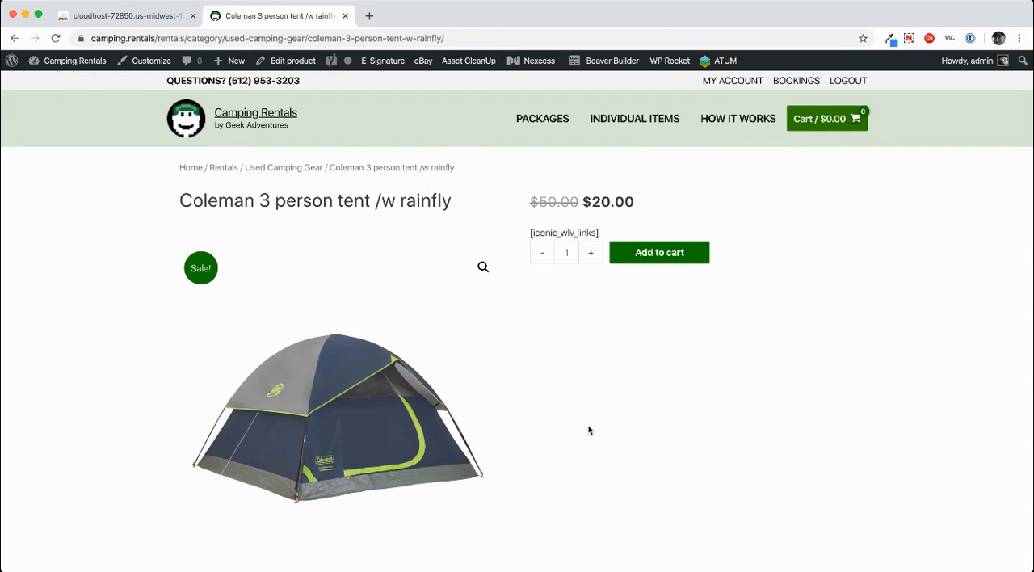
pyautogui.moveTo(650, 401)
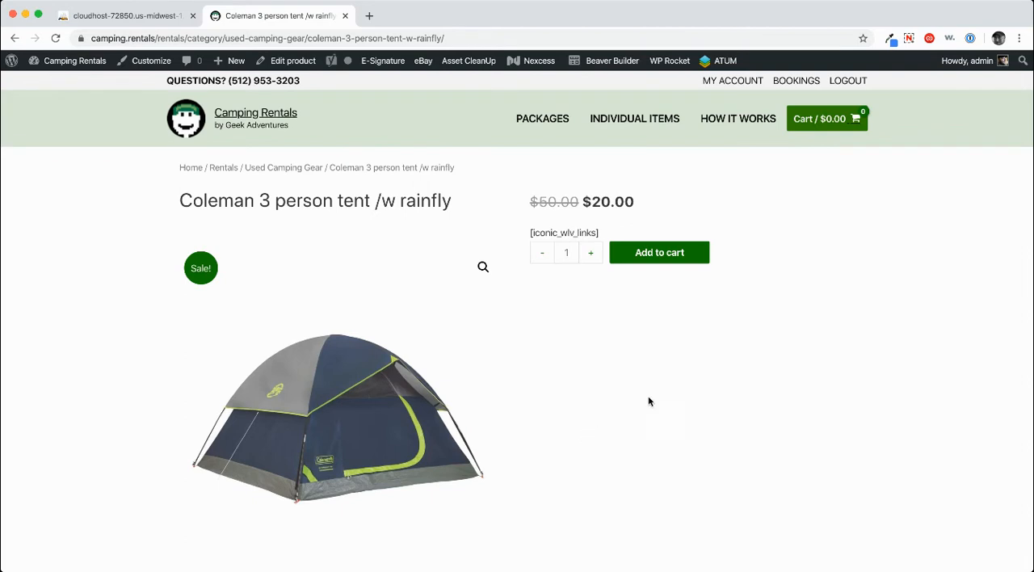
pyautogui.moveTo(645, 420)
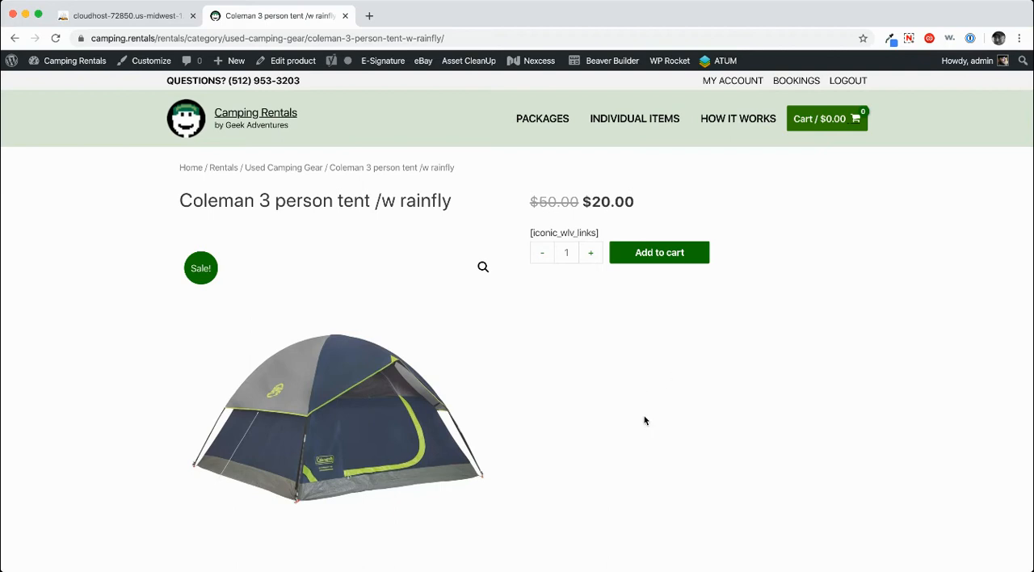
pyautogui.moveTo(295, 134)
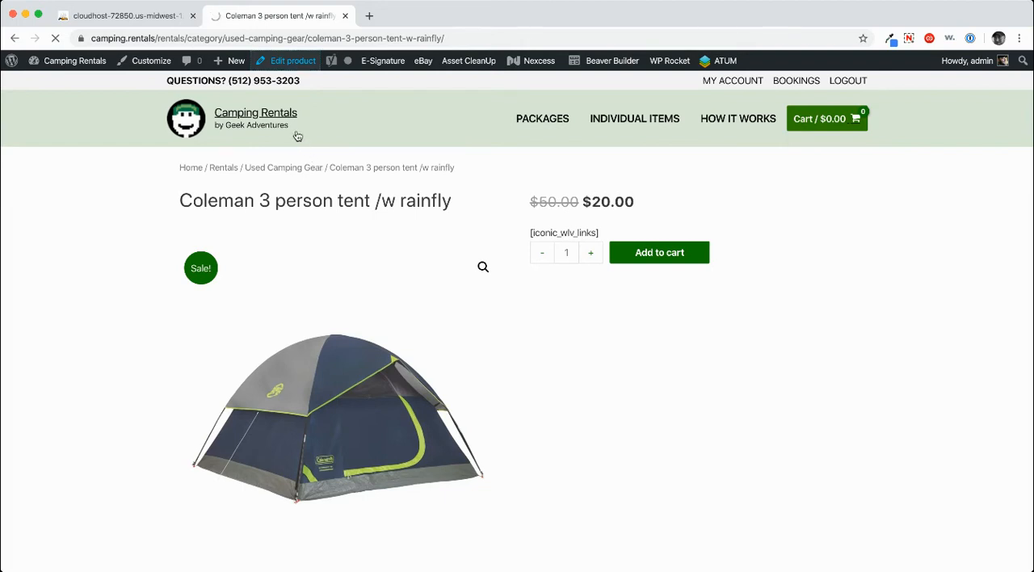
# - Open the Coleman tent's edit page and scroll to its prices: regular 50, sale 20
pyautogui.click(293, 61)
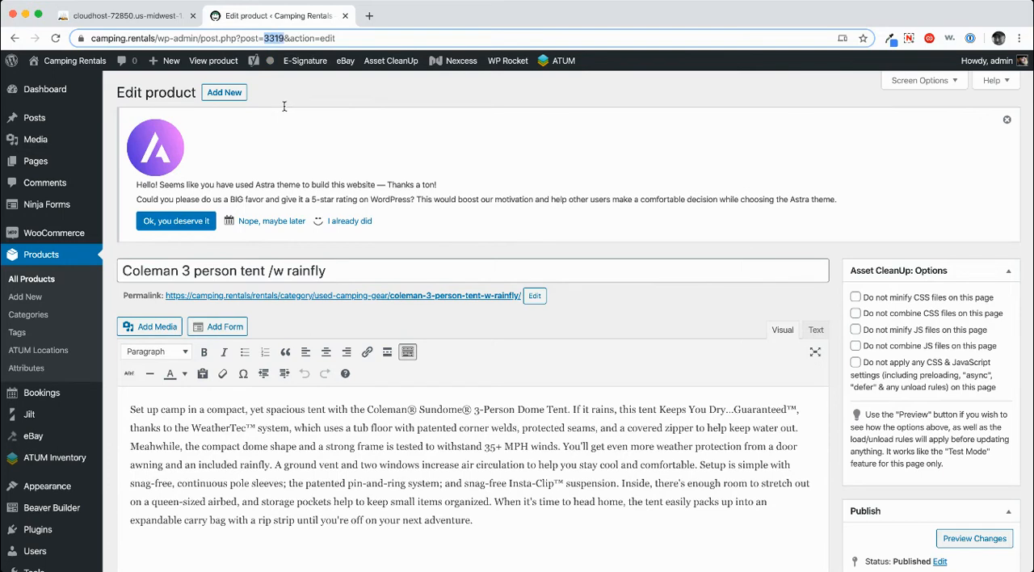
pyautogui.click(1007, 120)
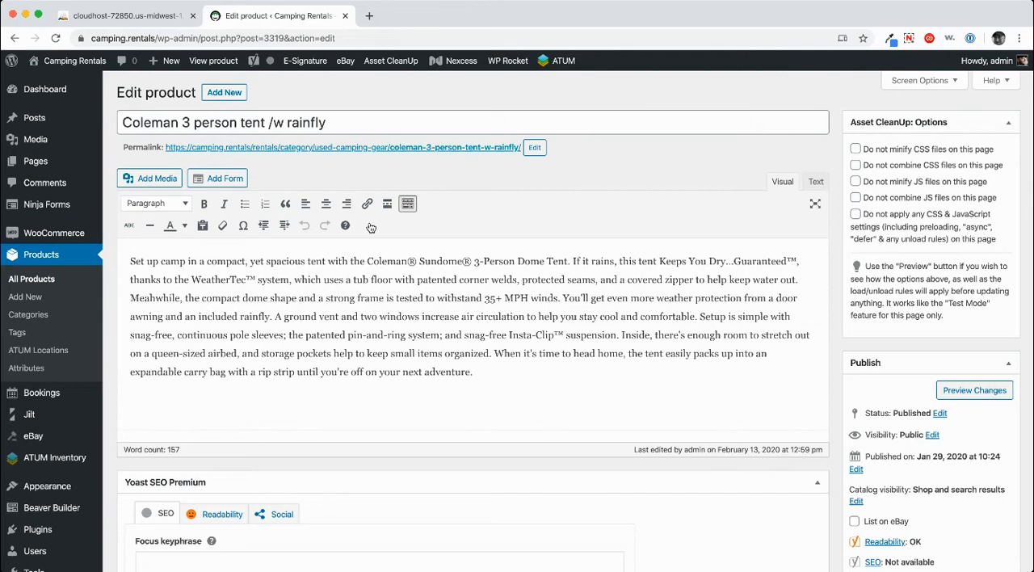
pyautogui.scroll(-3)
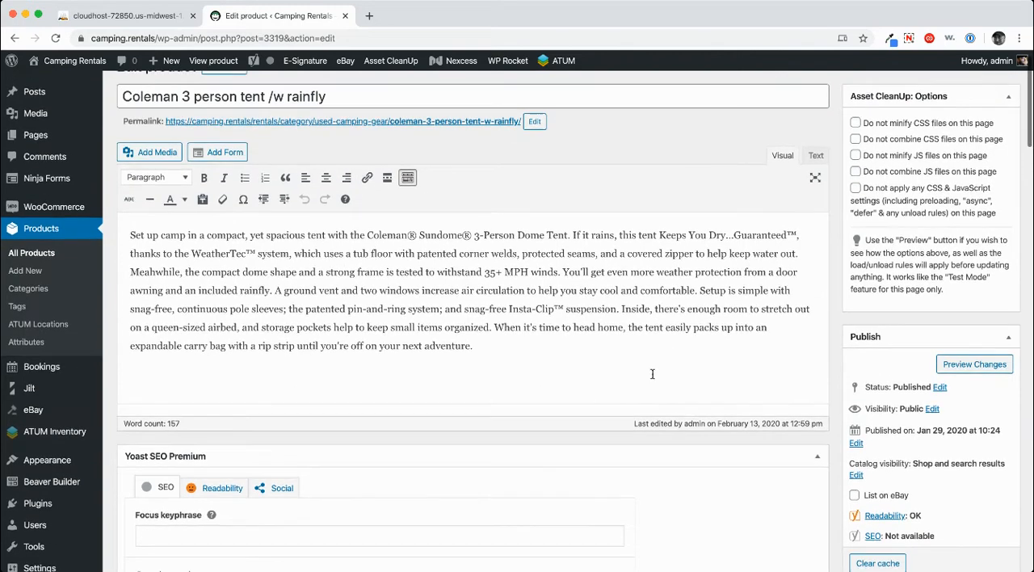
pyautogui.scroll(-3)
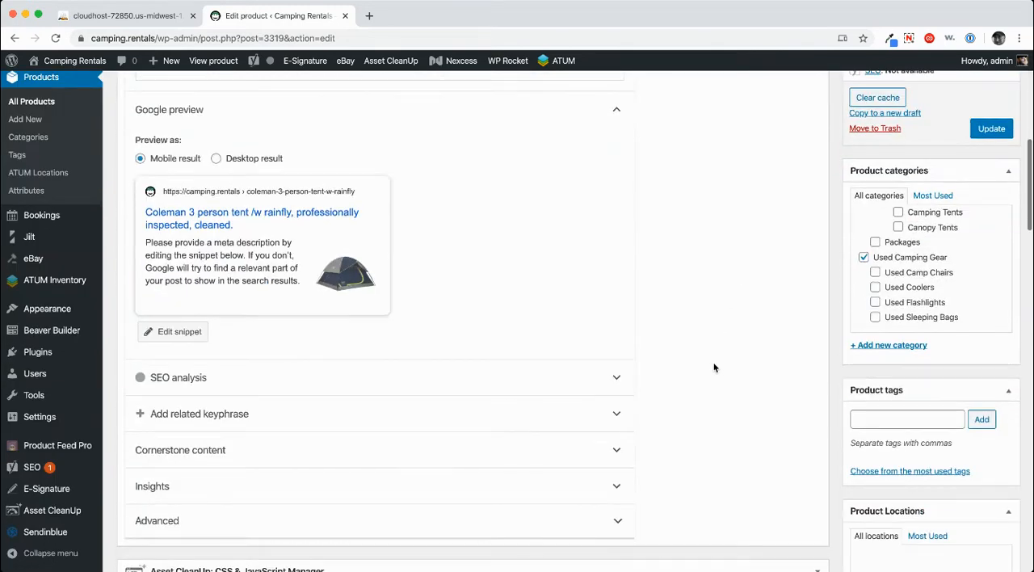
pyautogui.scroll(-3)
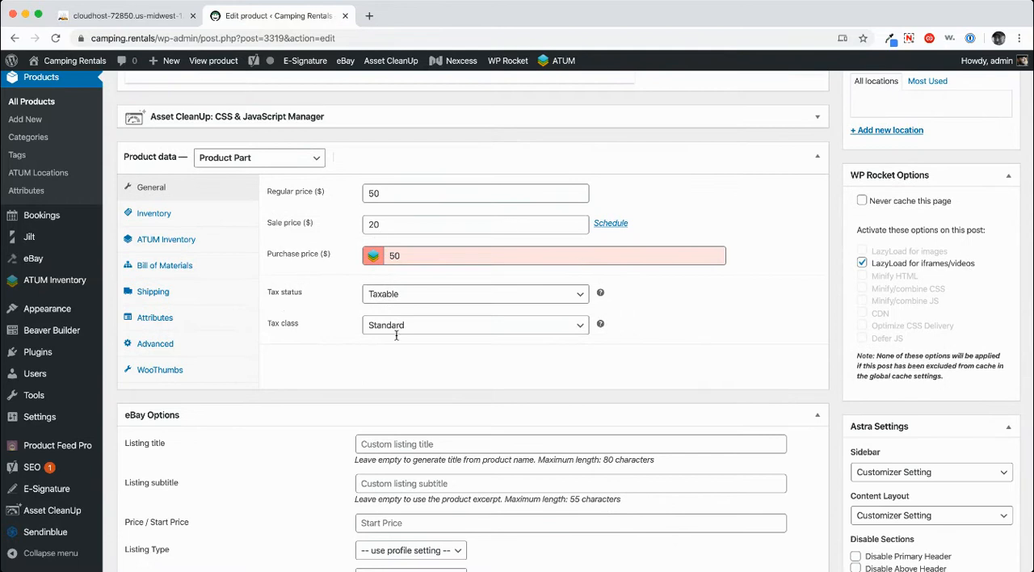
pyautogui.moveTo(281, 235)
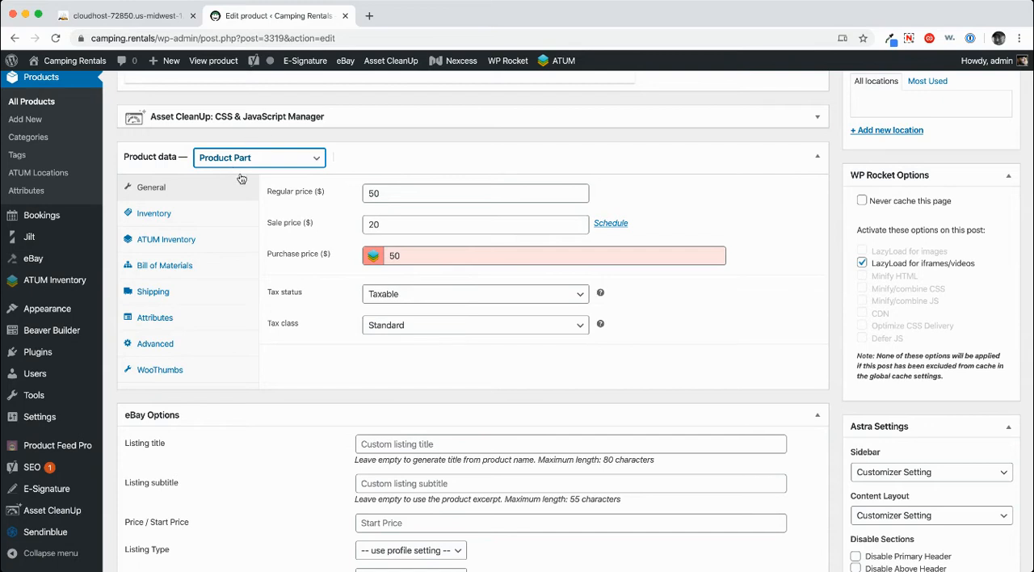
pyautogui.moveTo(447, 235)
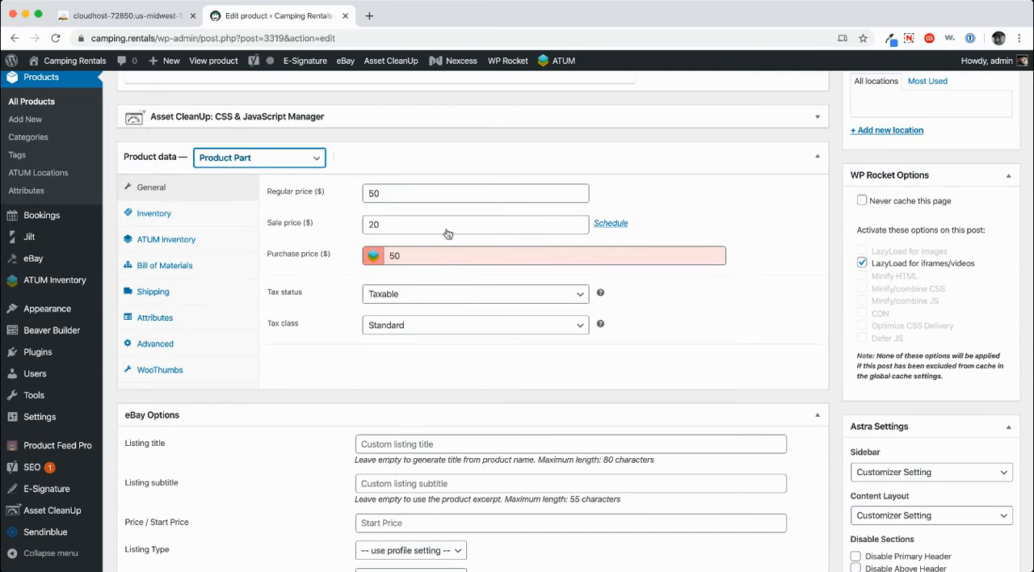
pyautogui.moveTo(836, 206)
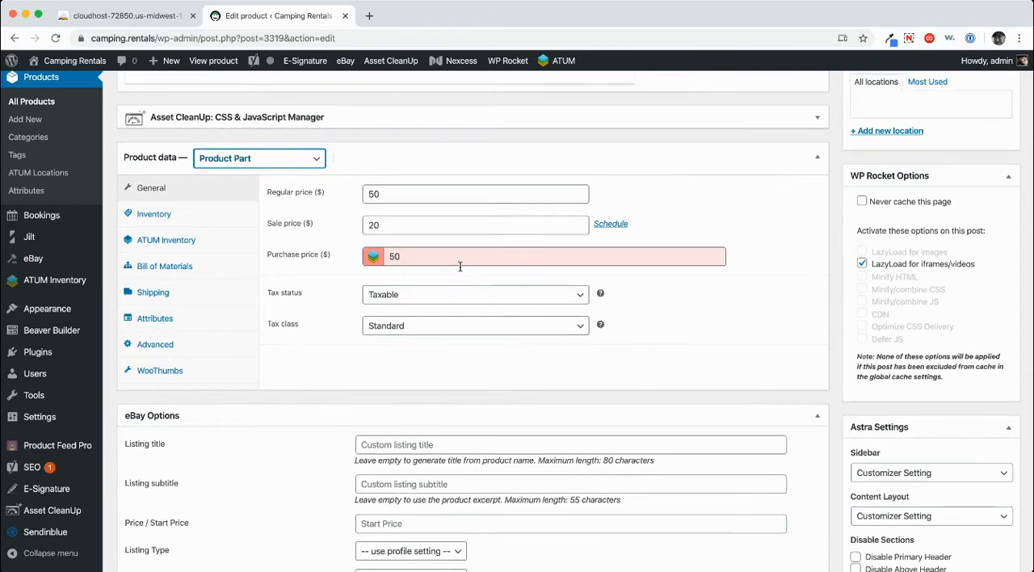
pyautogui.scroll(3)
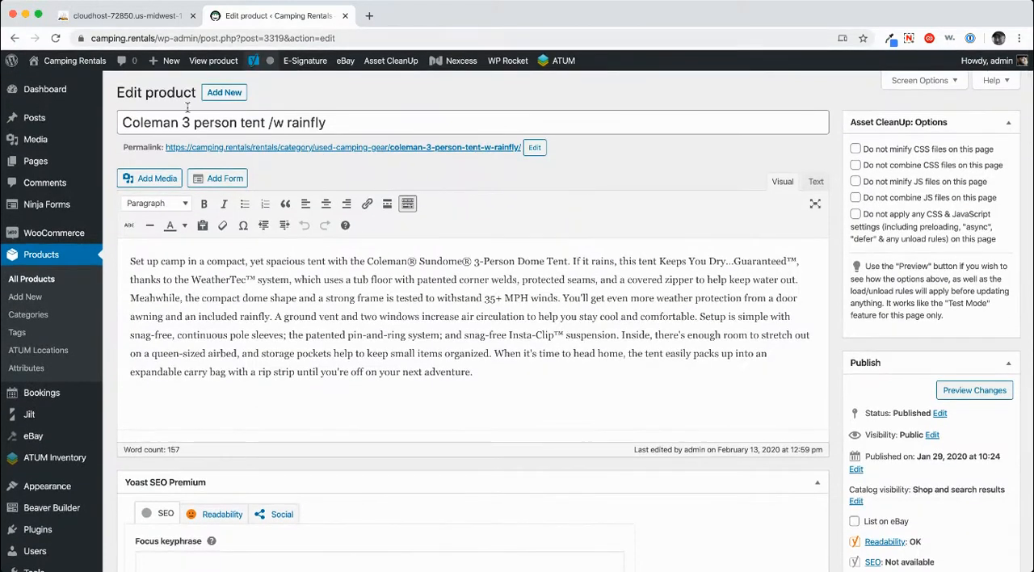
pyautogui.click(254, 61)
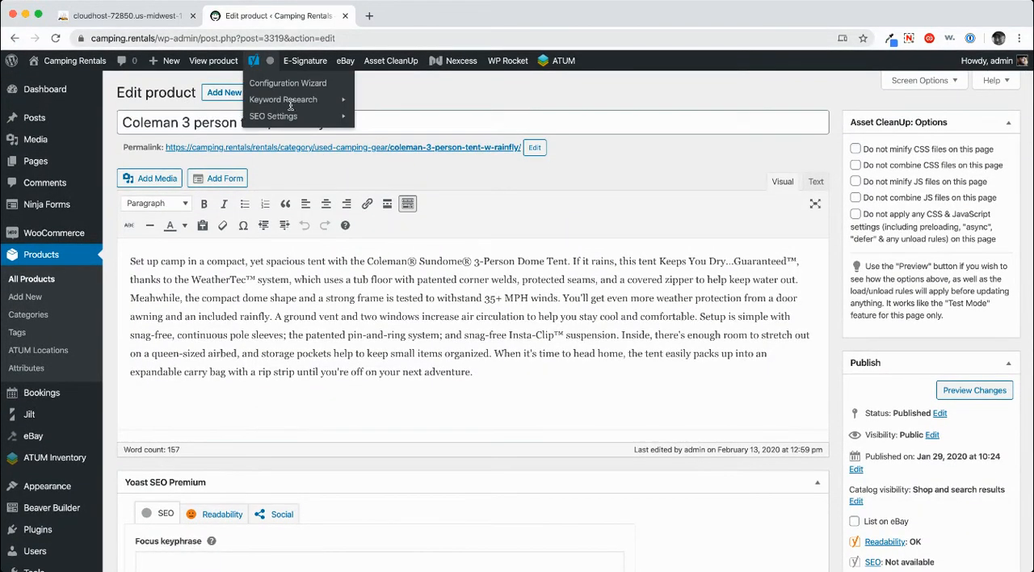
pyautogui.moveTo(414, 103)
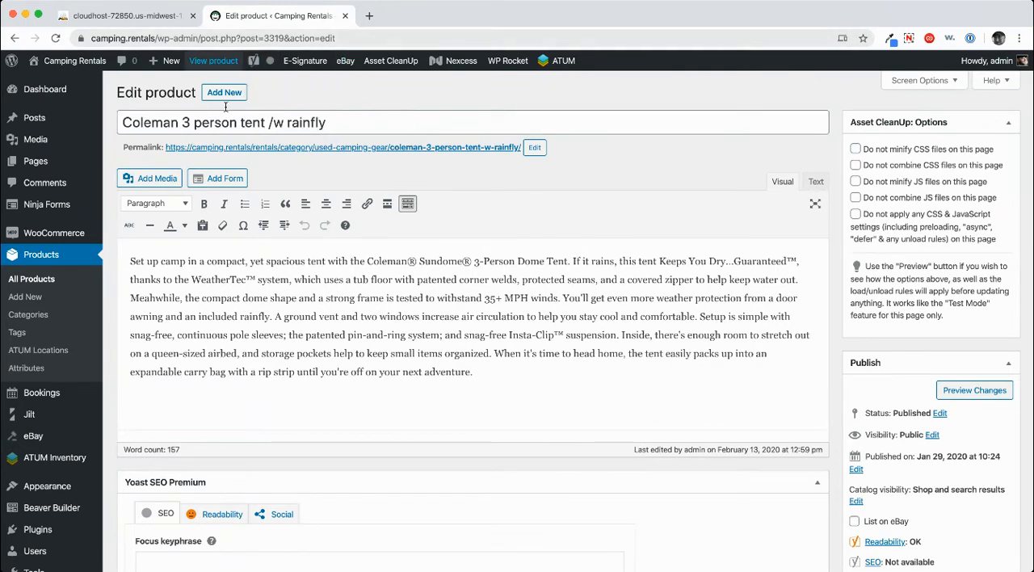
pyautogui.moveTo(419, 290)
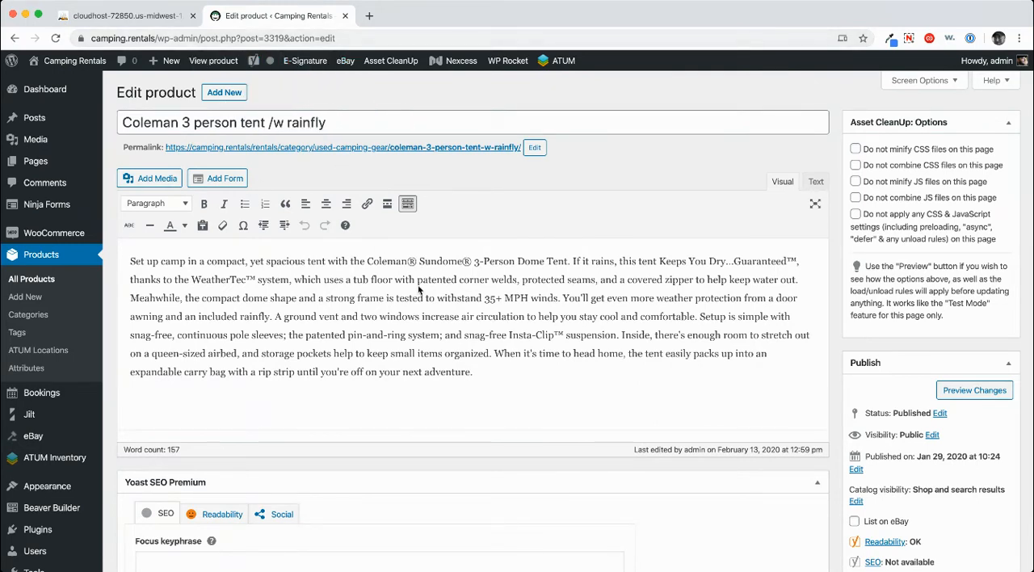
pyautogui.moveTo(556, 284)
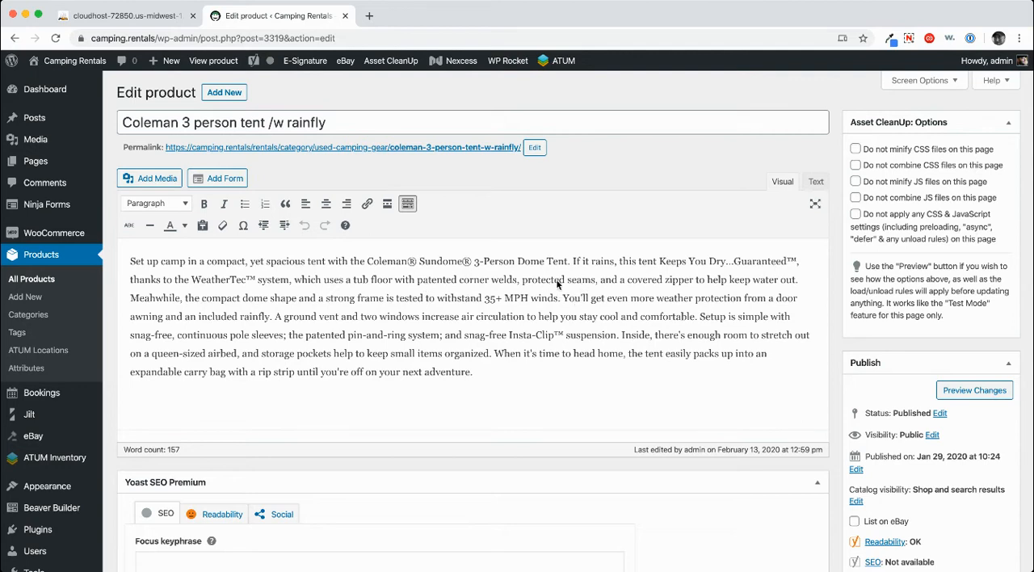
pyautogui.moveTo(449, 211)
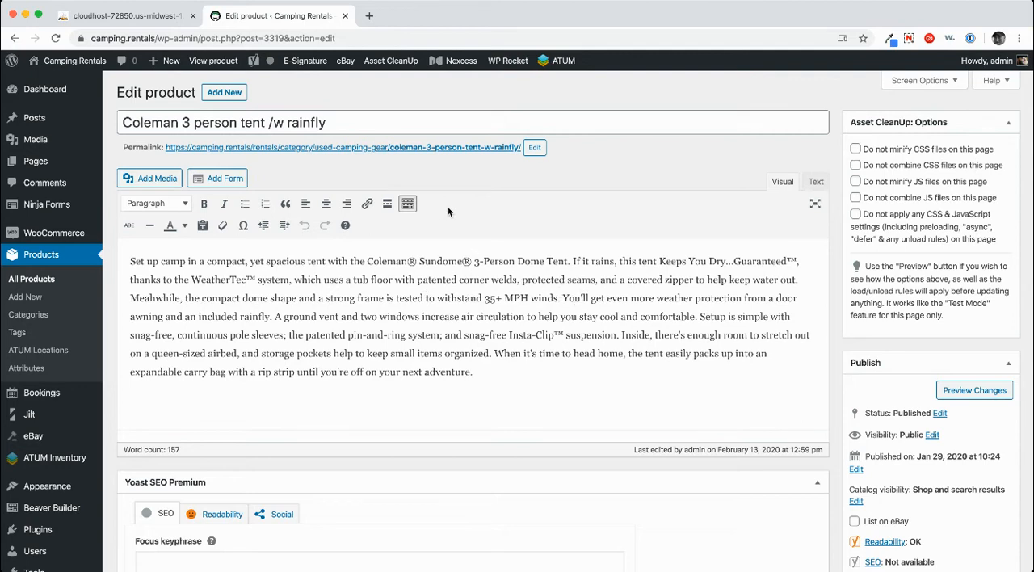
pyautogui.moveTo(437, 200)
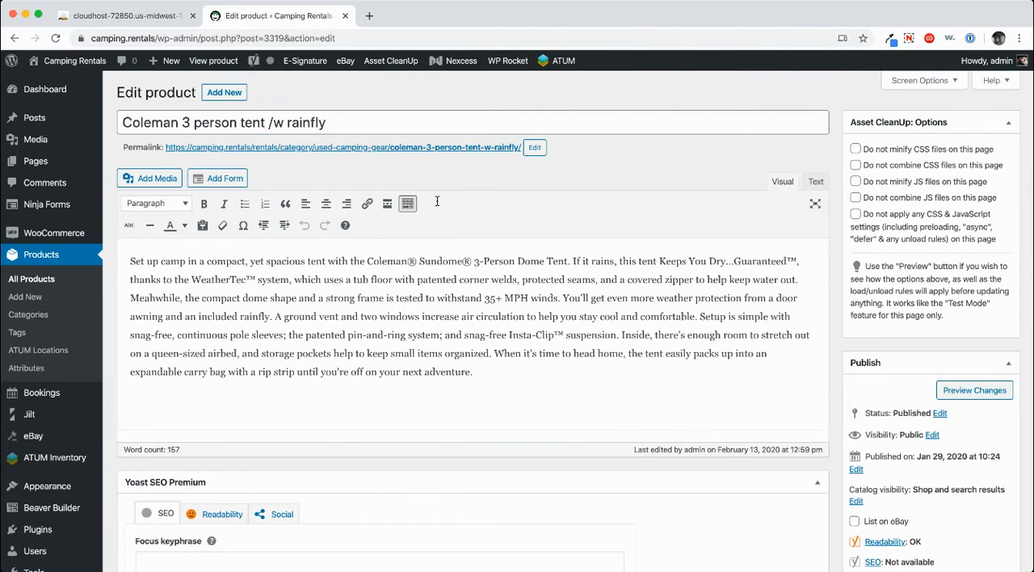
pyautogui.moveTo(305, 168)
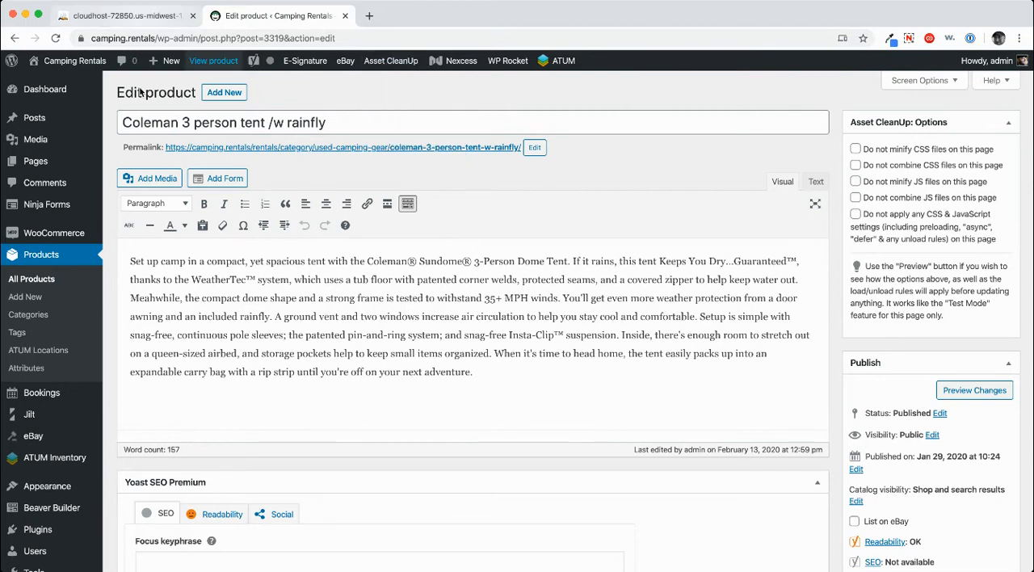
# - Browse the wp_posts table in phpMyAdmin, showing the first 30 of 18,741 rows
pyautogui.click(121, 15)
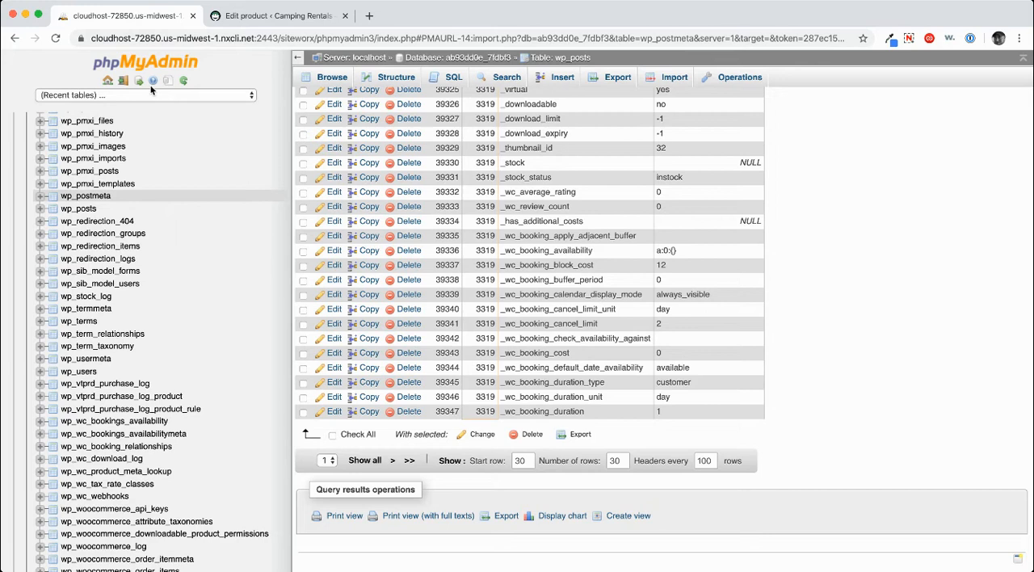
pyautogui.scroll(3)
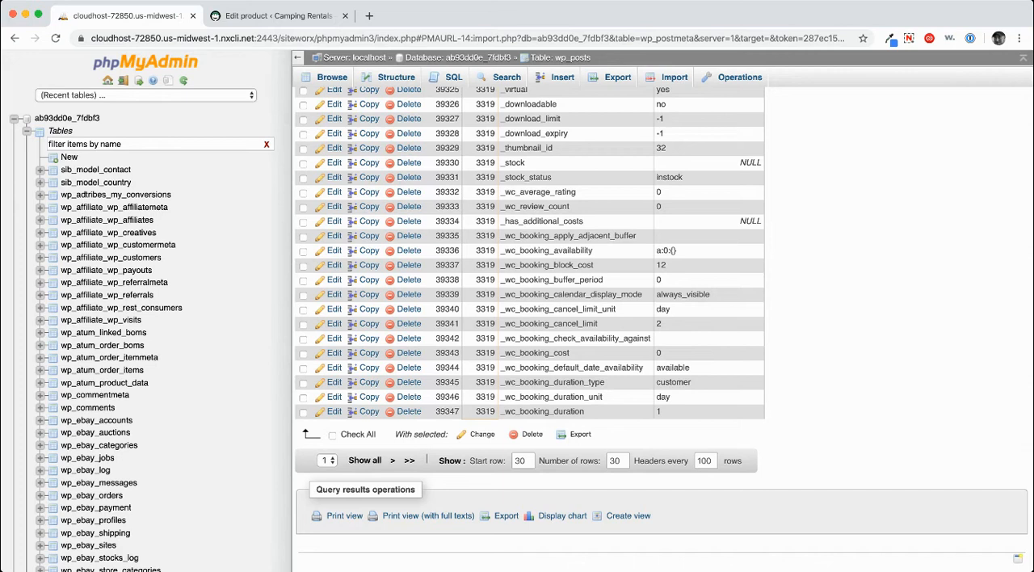
pyautogui.scroll(-3)
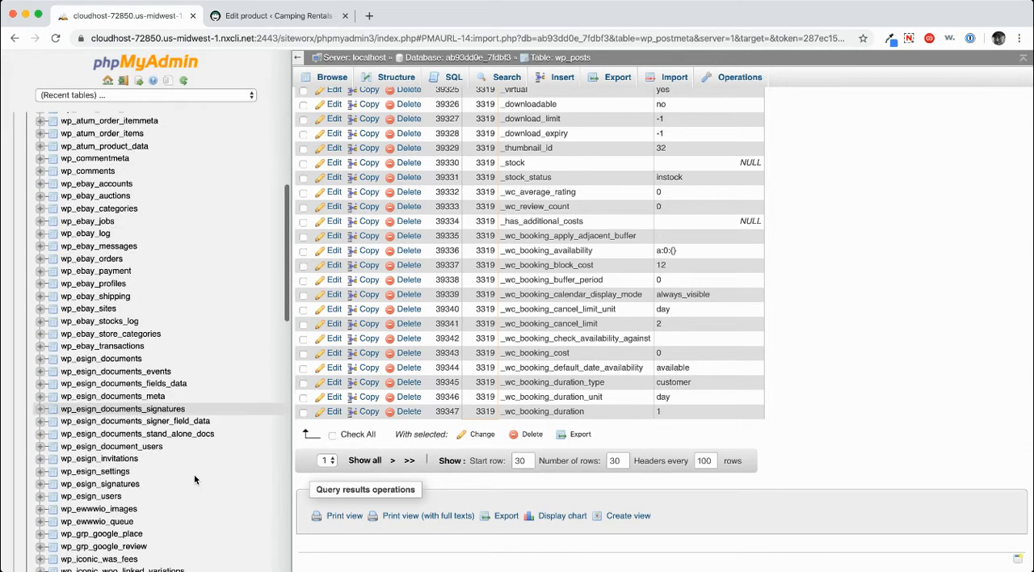
pyautogui.scroll(-3)
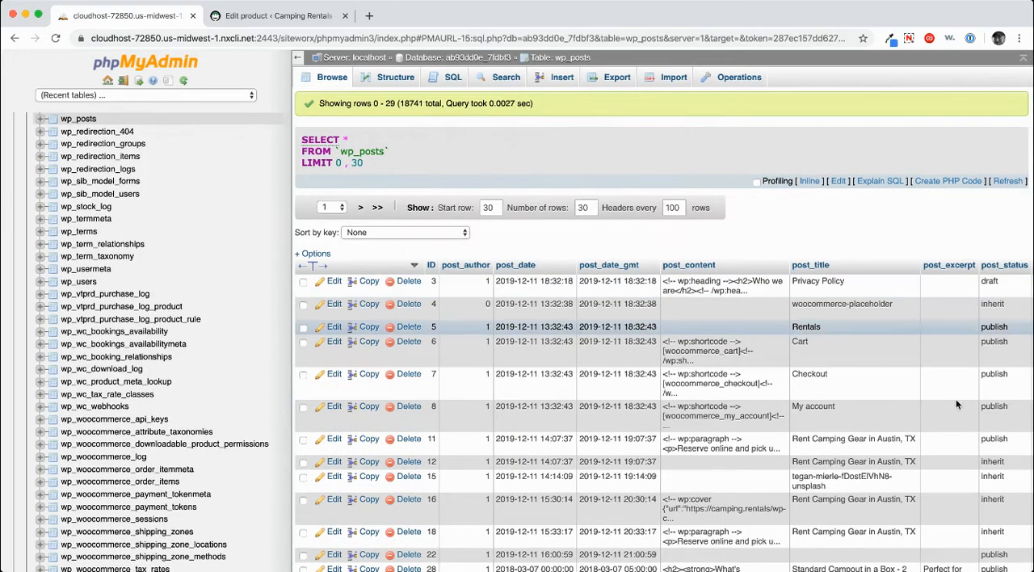
pyautogui.hscroll(3)
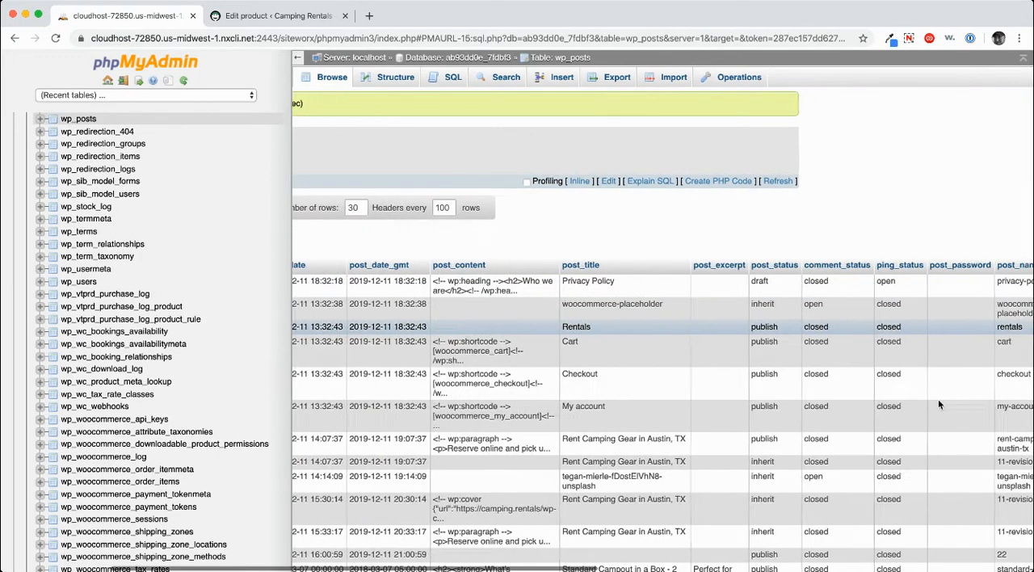
pyautogui.hscroll(3)
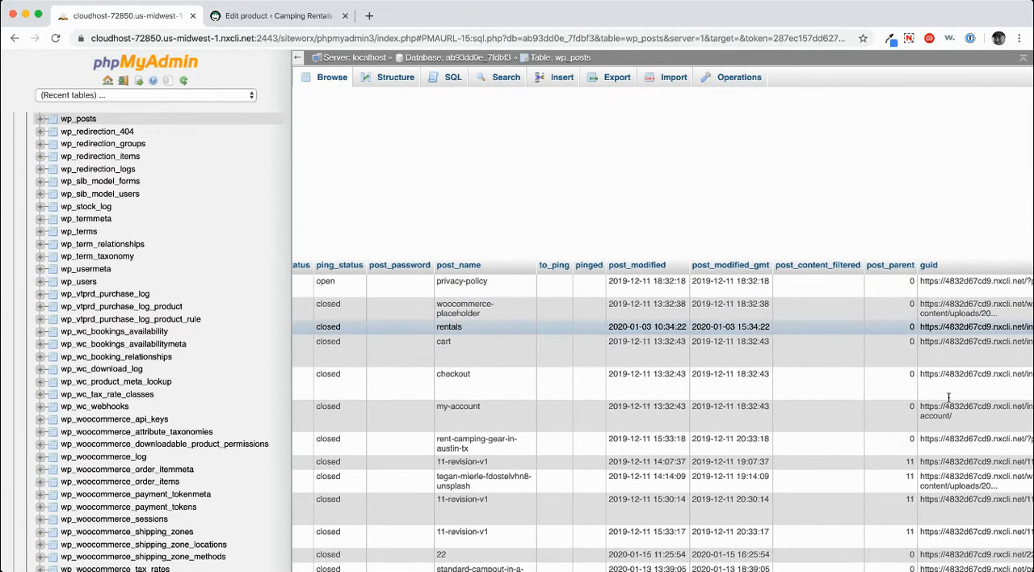
pyautogui.hscroll(3)
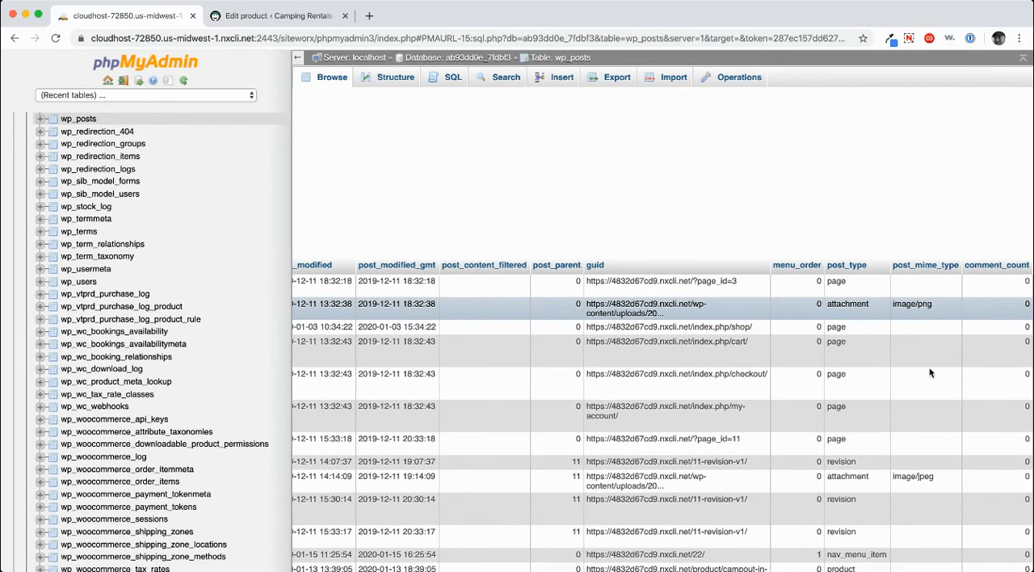
pyautogui.moveTo(897, 344)
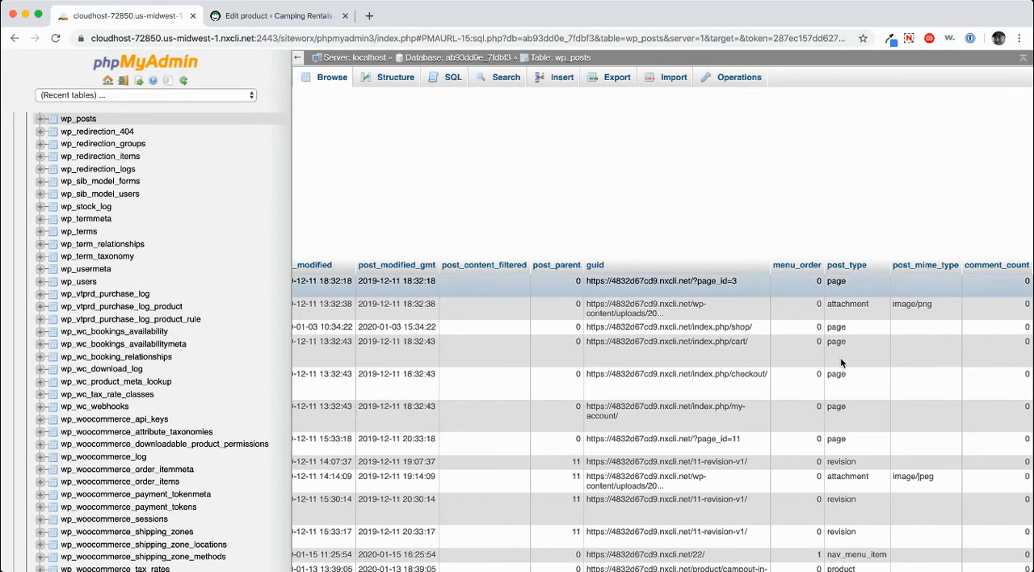
pyautogui.scroll(-3)
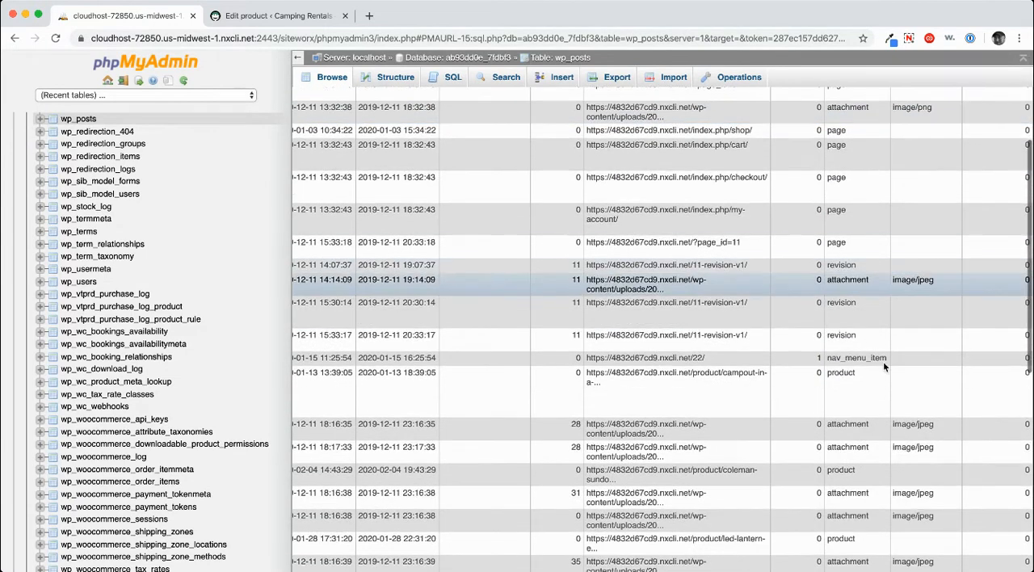
pyautogui.scroll(-3)
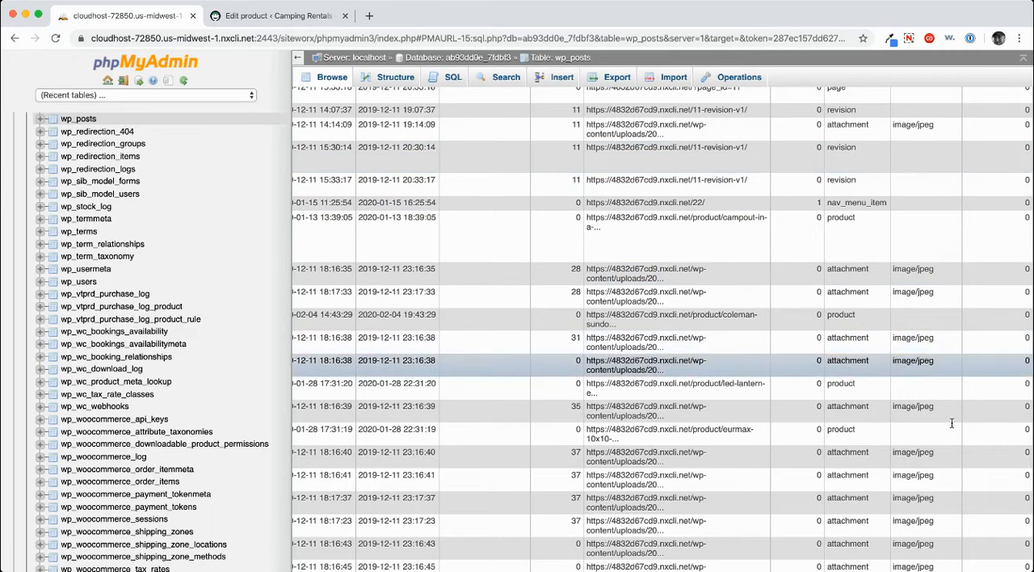
pyautogui.scroll(-3)
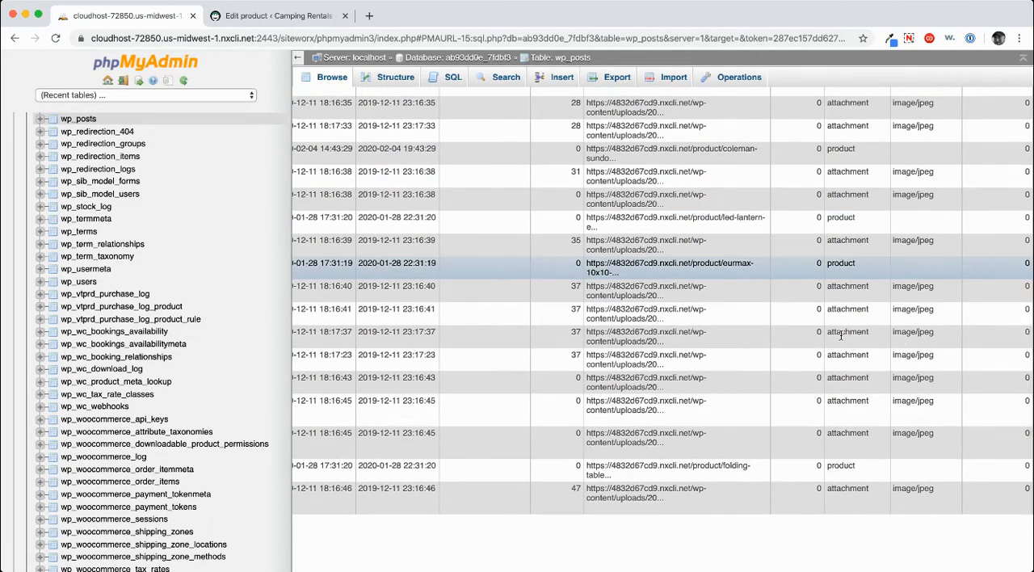
pyautogui.moveTo(757, 351)
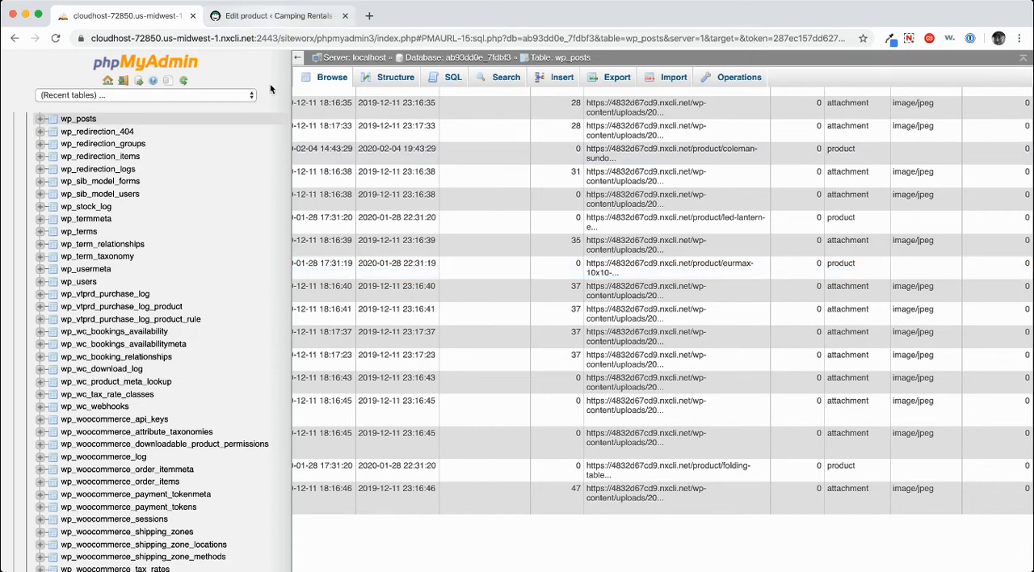
pyautogui.click(279, 16)
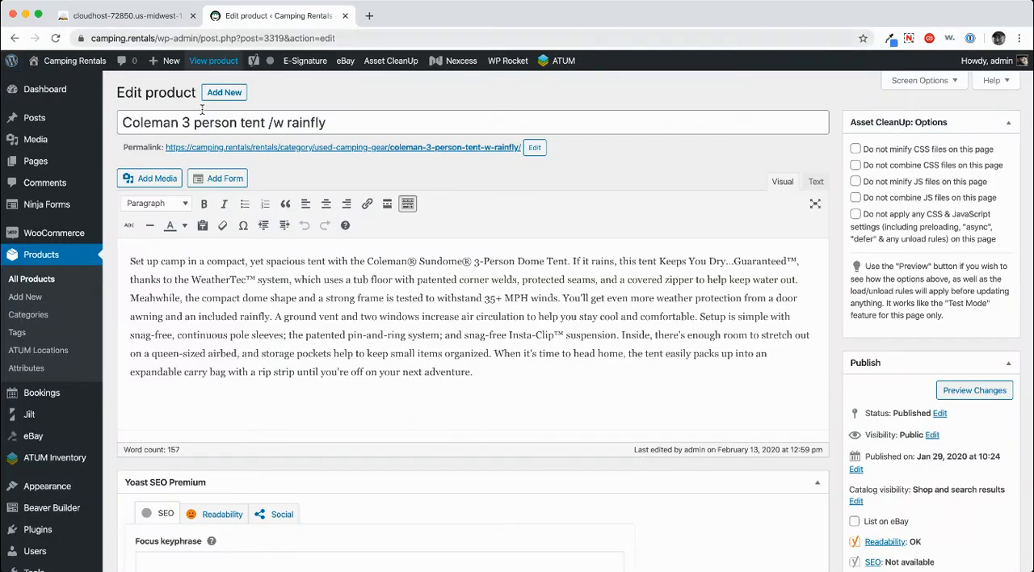
pyautogui.moveTo(240, 109)
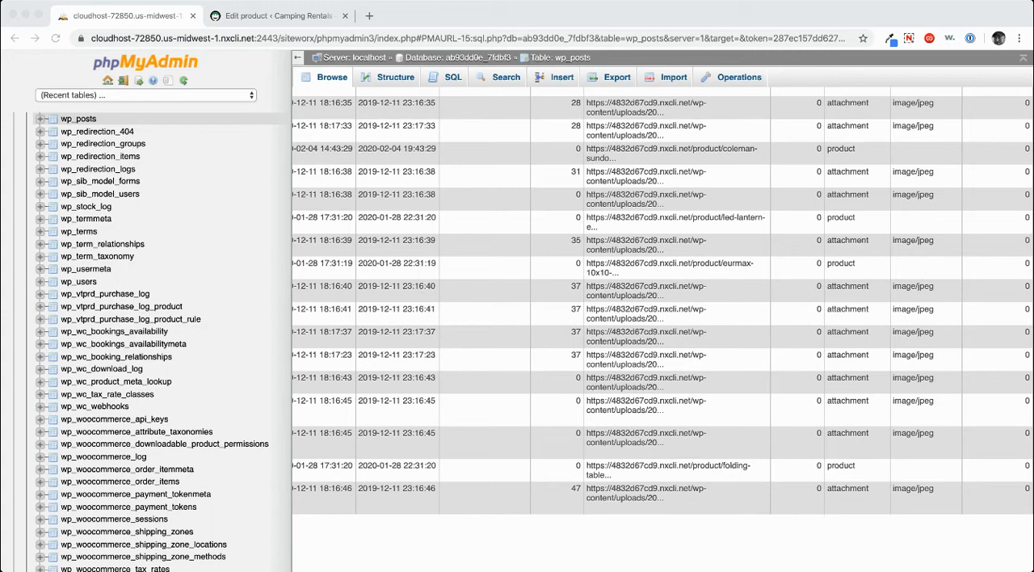
pyautogui.scroll(3)
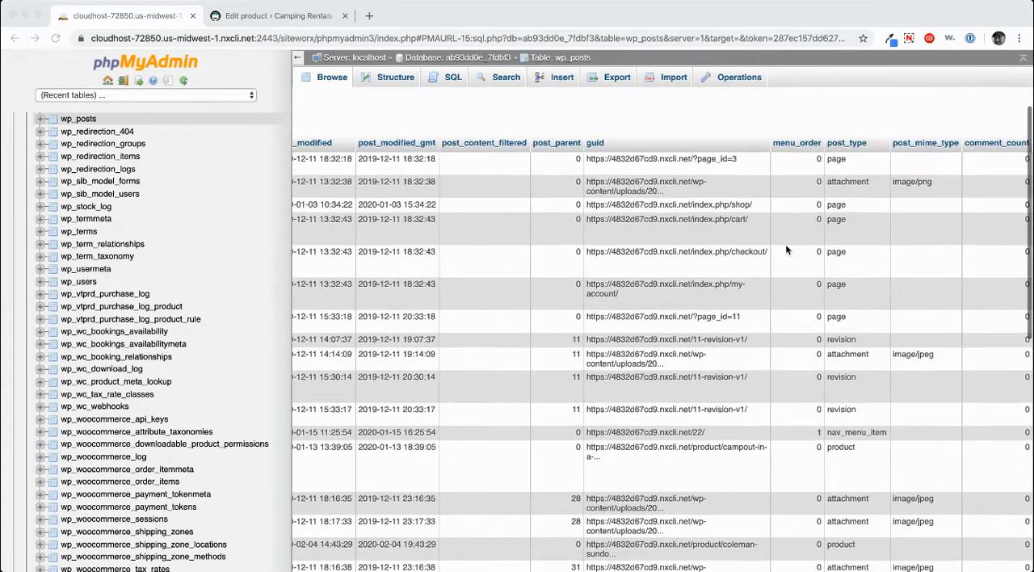
pyautogui.hscroll(3)
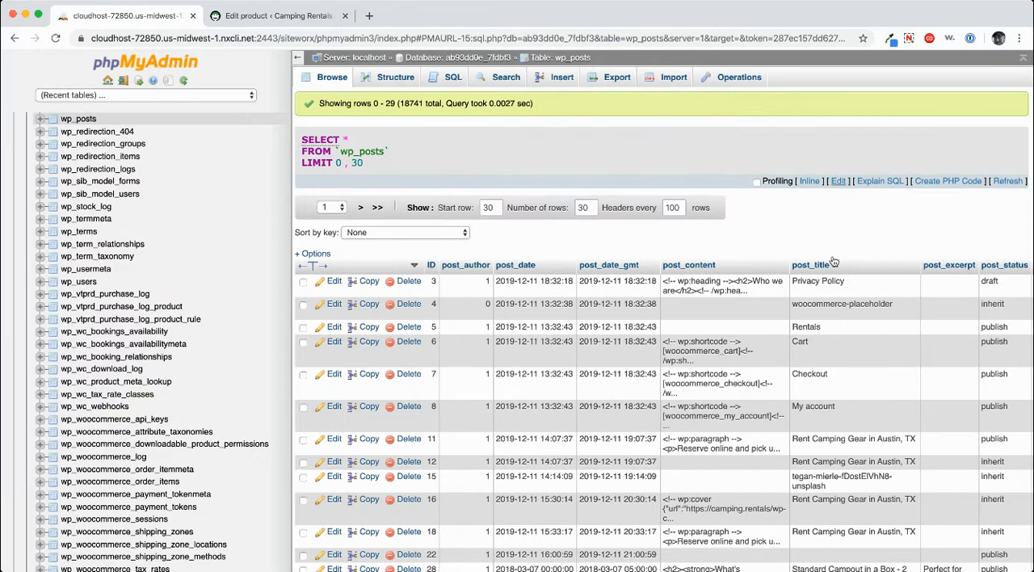
# - Add WHERE post_type LIKE 'Product' to the wp_posts query and review the 46 results
pyautogui.click(838, 180)
pyautogui.write("SELECT * FROM wp_posts WHERE post_type LIKE 'Product'")
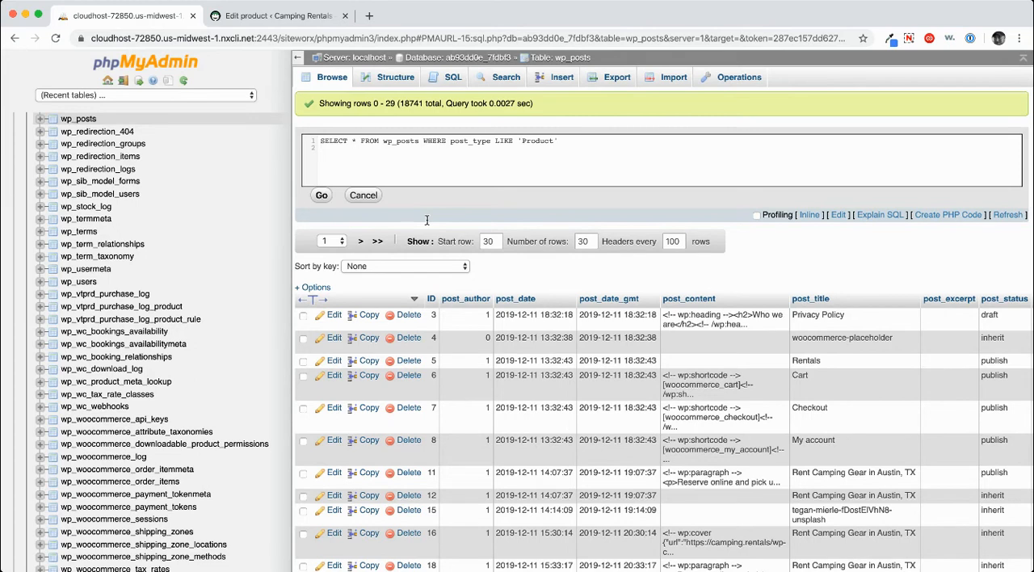
pyautogui.moveTo(316, 273)
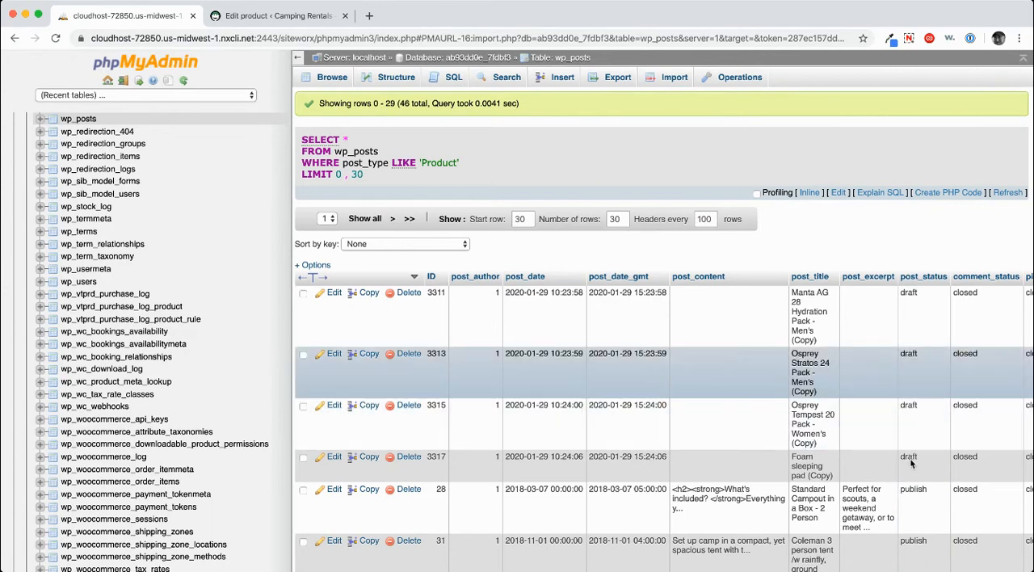
pyautogui.hscroll(3)
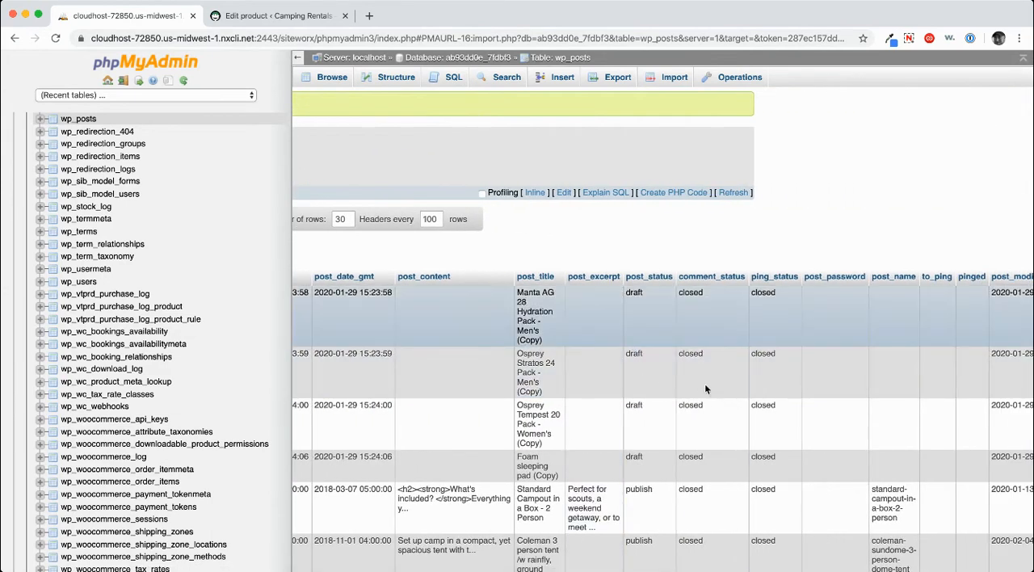
pyautogui.moveTo(646, 370)
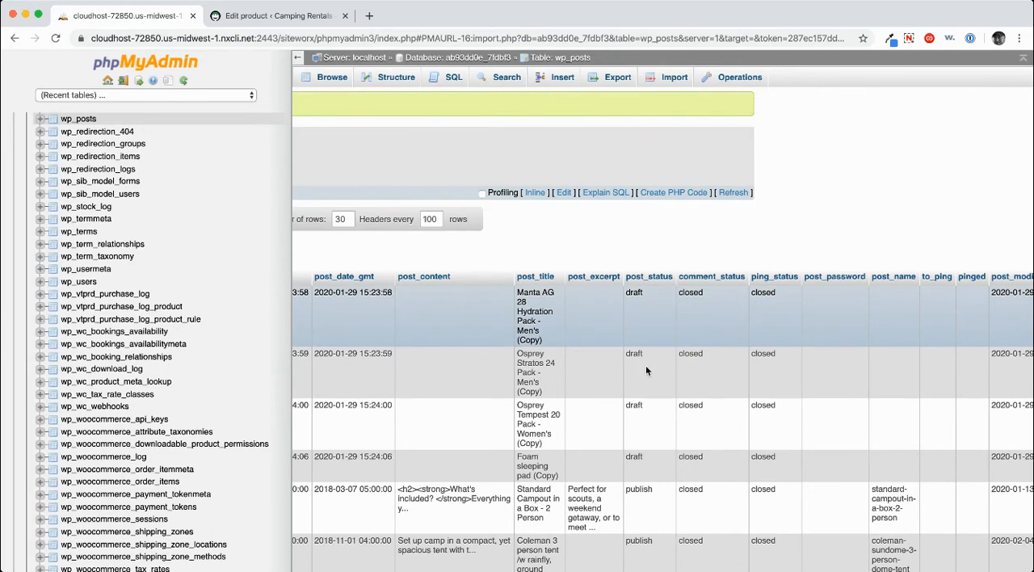
pyautogui.scroll(-3)
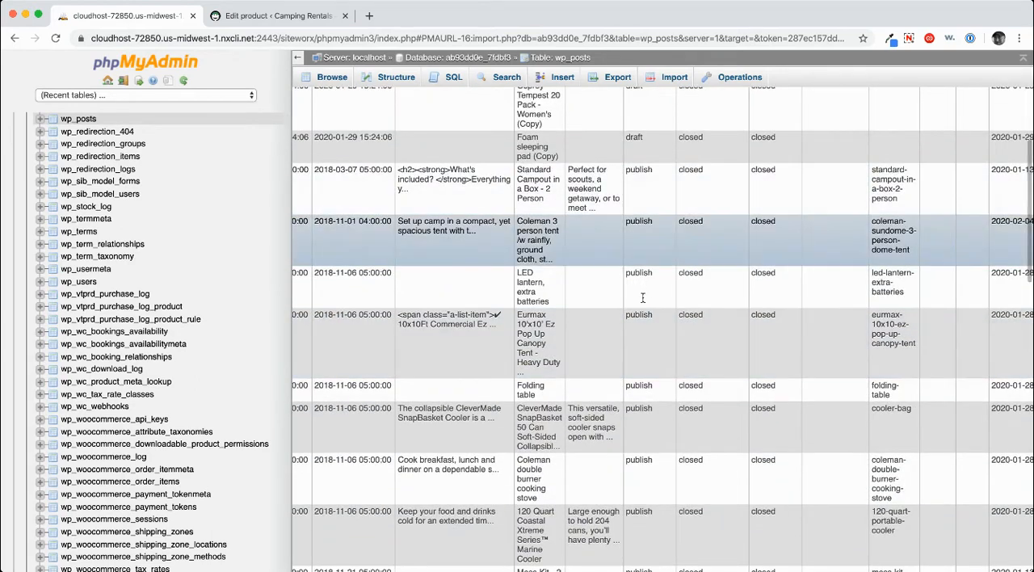
pyautogui.scroll(3)
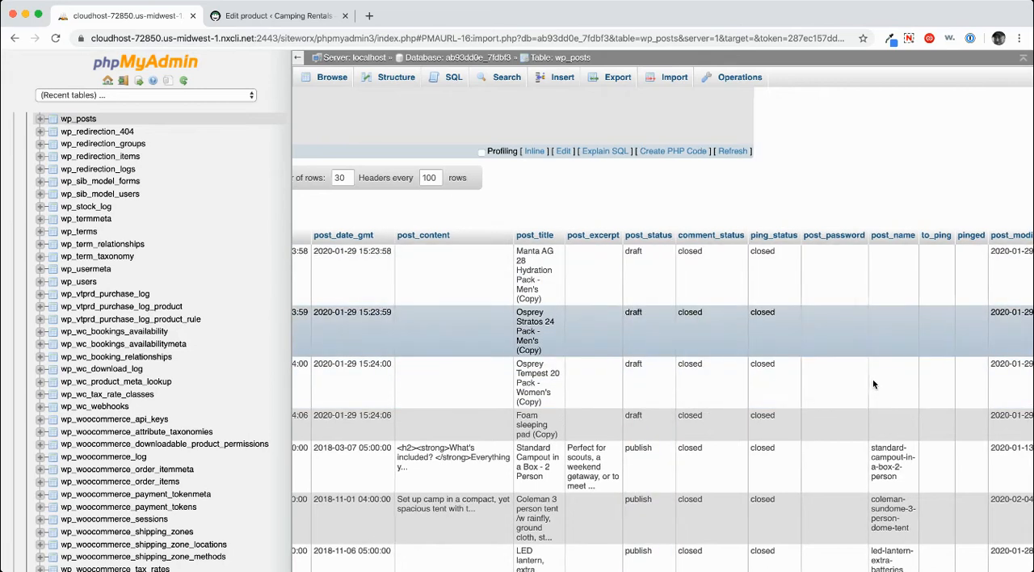
pyautogui.hscroll(3)
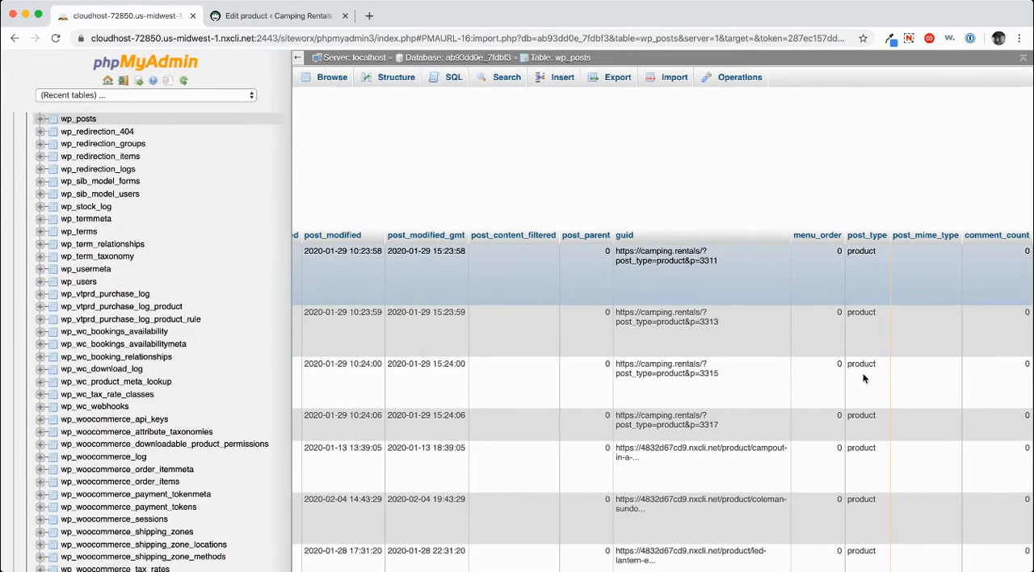
pyautogui.scroll(-3)
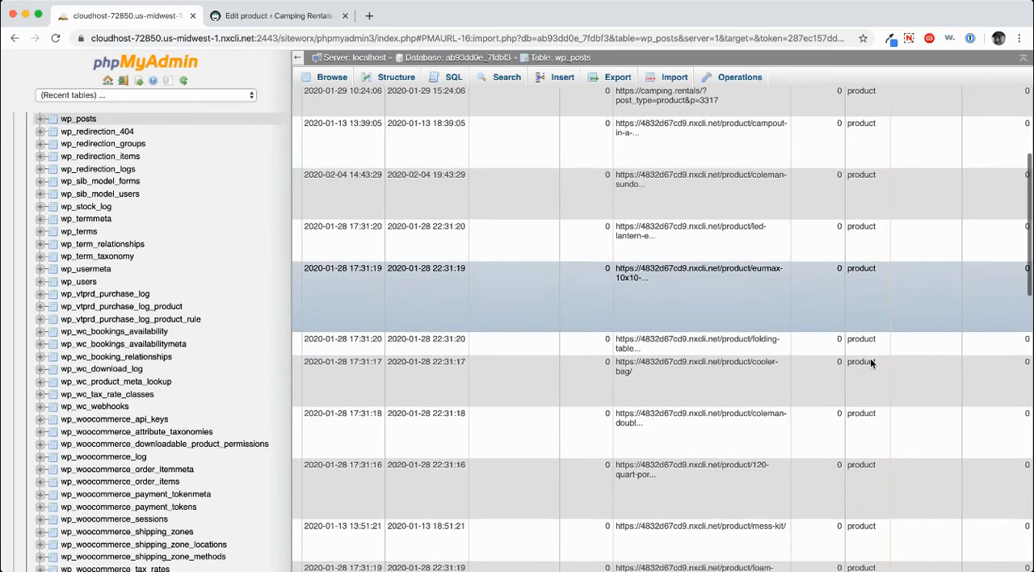
pyautogui.scroll(3)
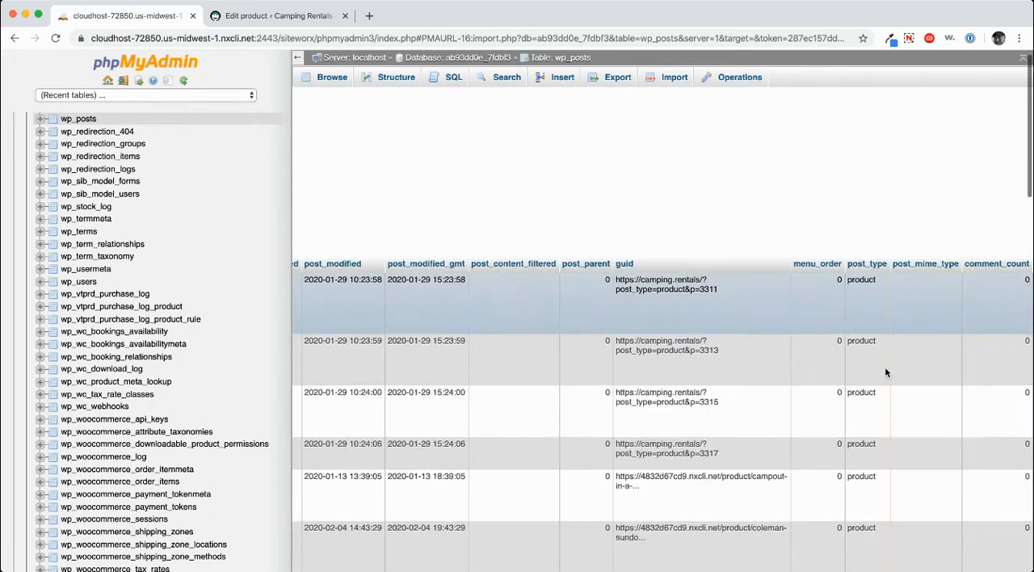
pyautogui.click(275, 15)
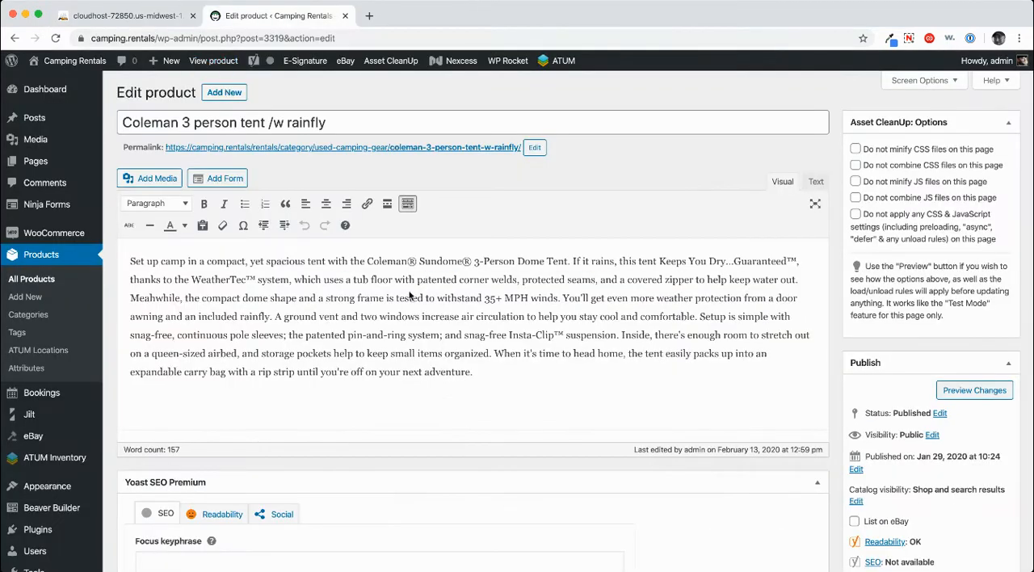
pyautogui.moveTo(353, 186)
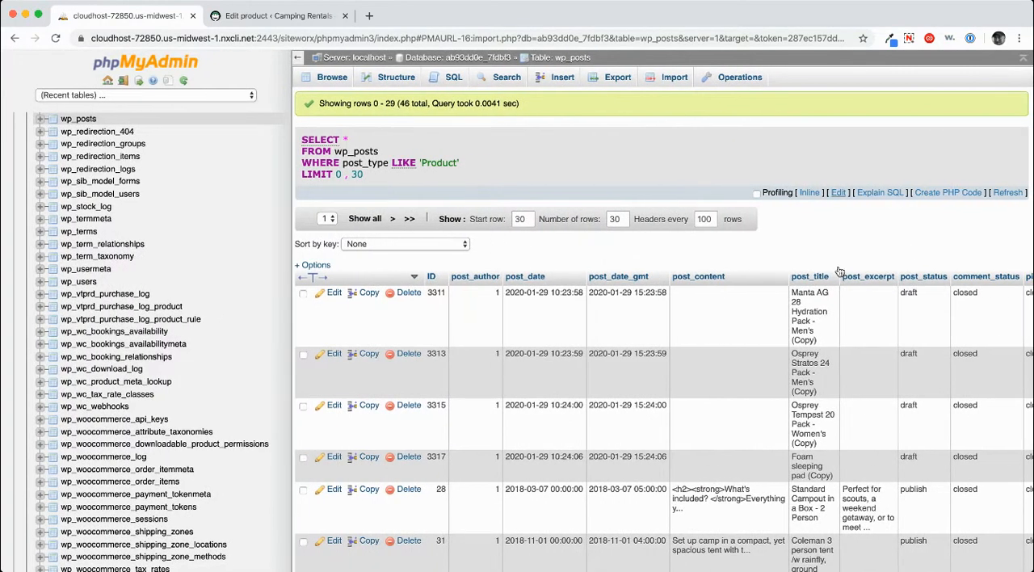
# - Run the query with WHERE ID = 3319 AND post_type LIKE 'Product'
pyautogui.click(837, 192)
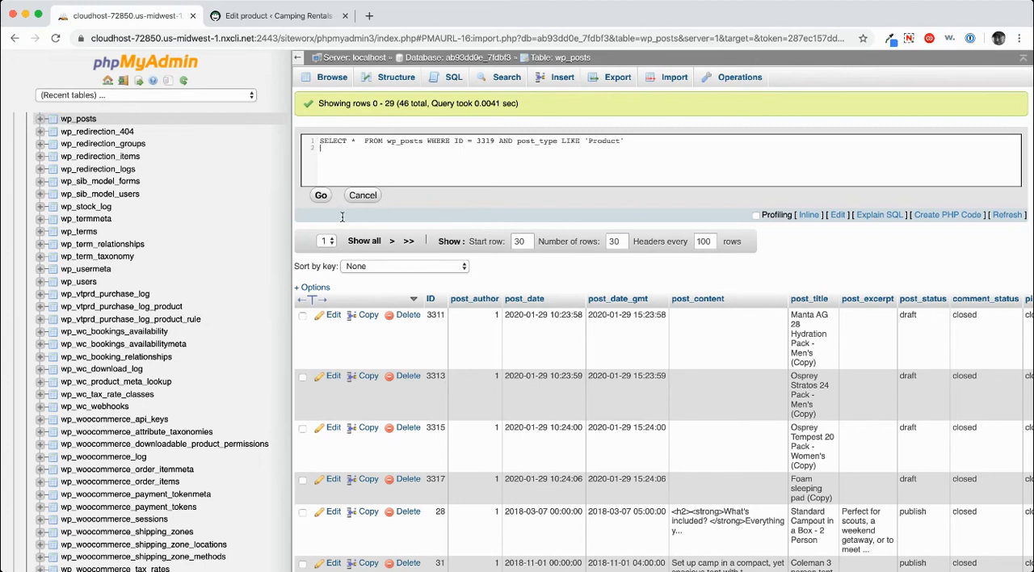
pyautogui.moveTo(390, 210)
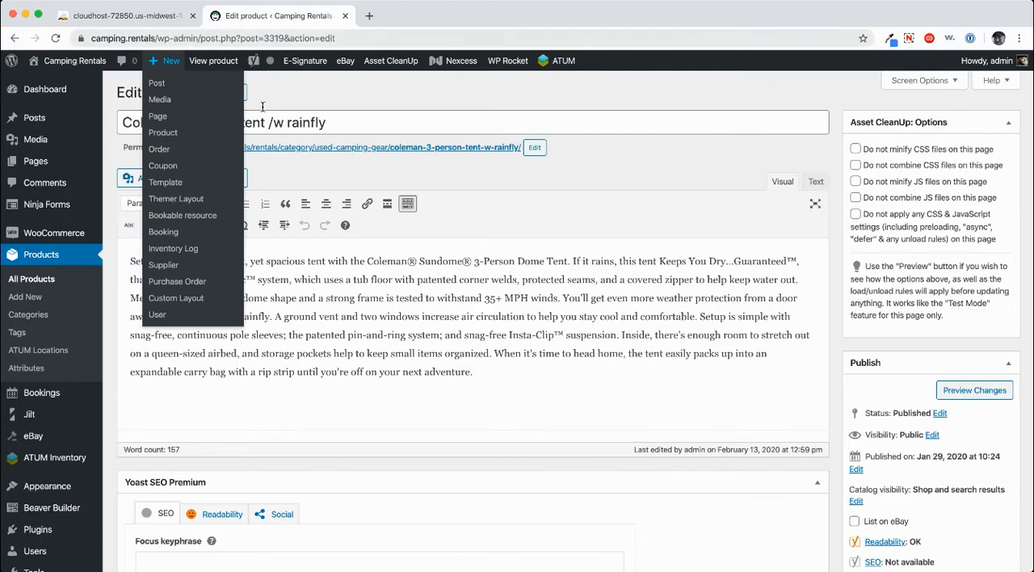
pyautogui.click(121, 15)
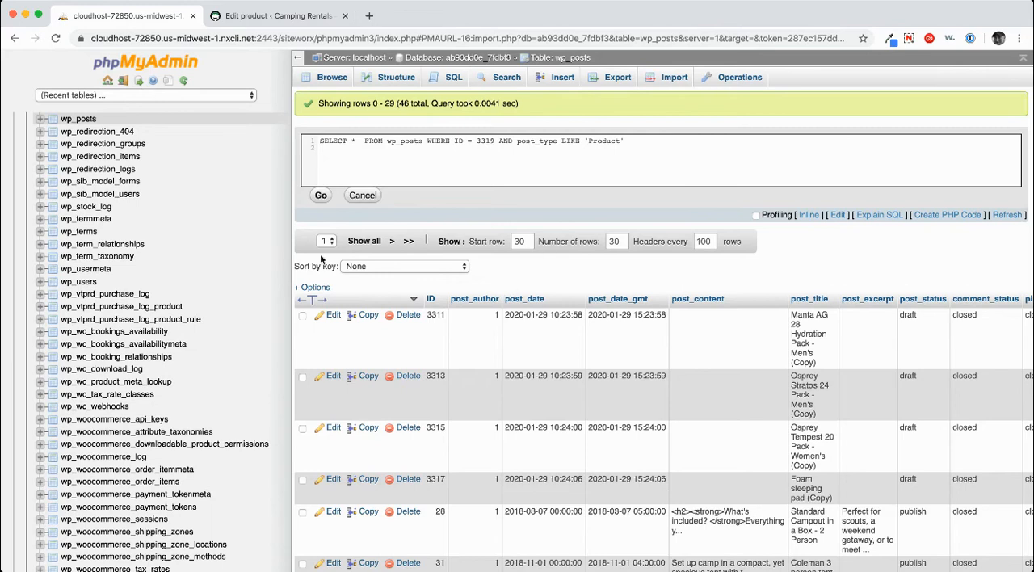
pyautogui.click(320, 195)
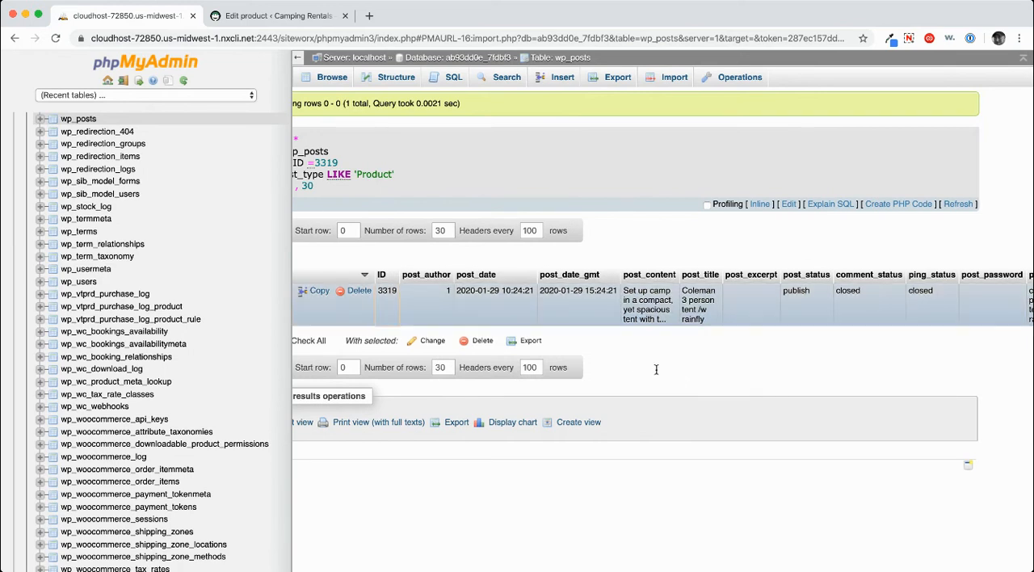
pyautogui.moveTo(663, 383)
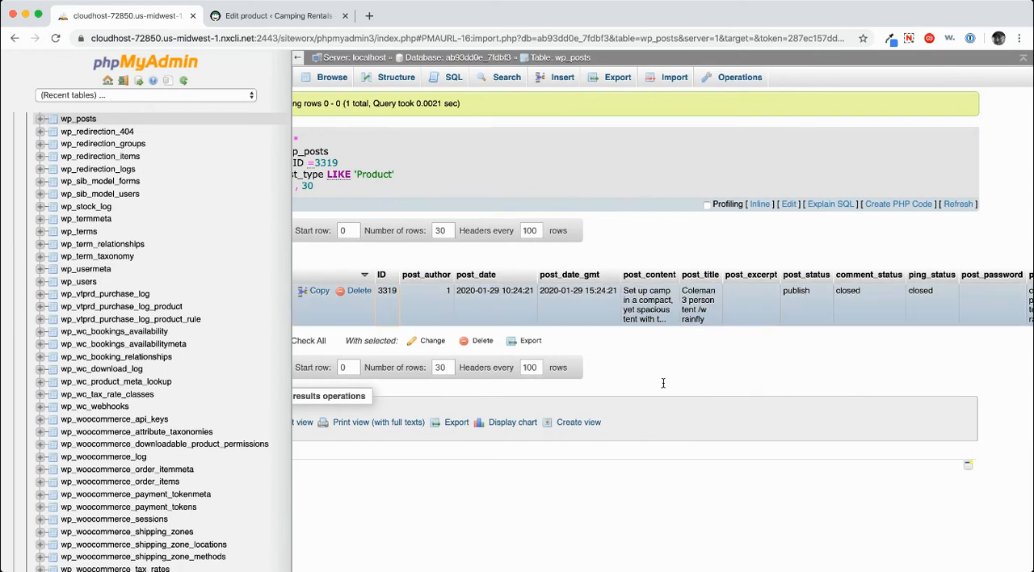
pyautogui.moveTo(737, 374)
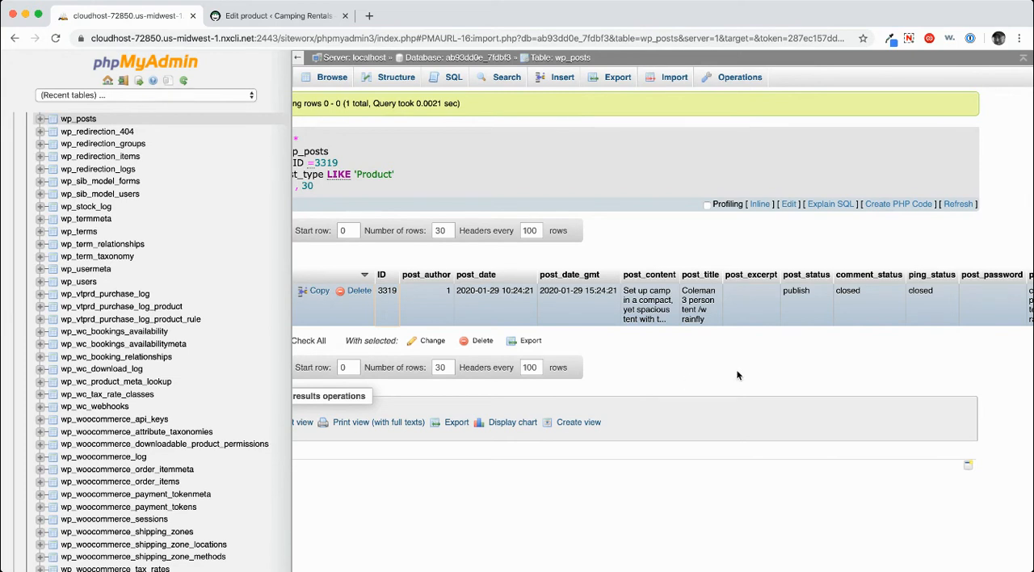
# - Scroll across the ID 3319 row to view the tent's published status columns
pyautogui.hscroll(3)
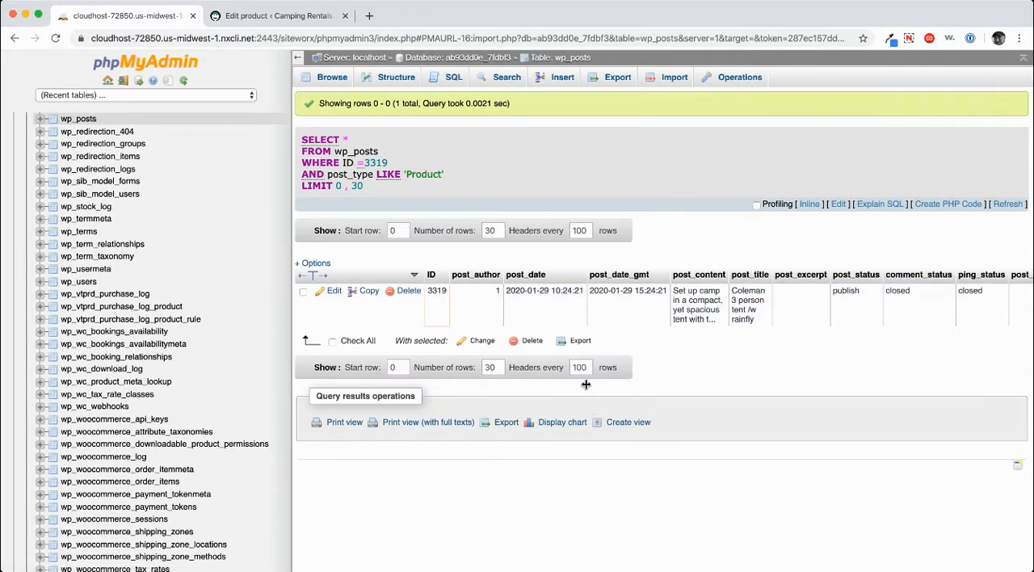
pyautogui.moveTo(526, 331)
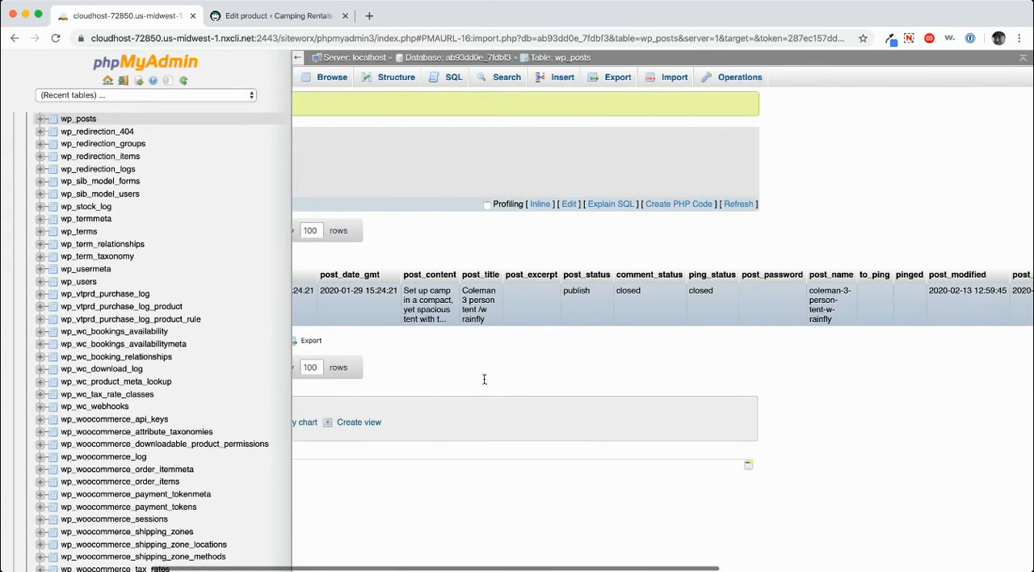
# - Return to the tent's edit page to check regular price 50 and sale price 20
pyautogui.click(274, 15)
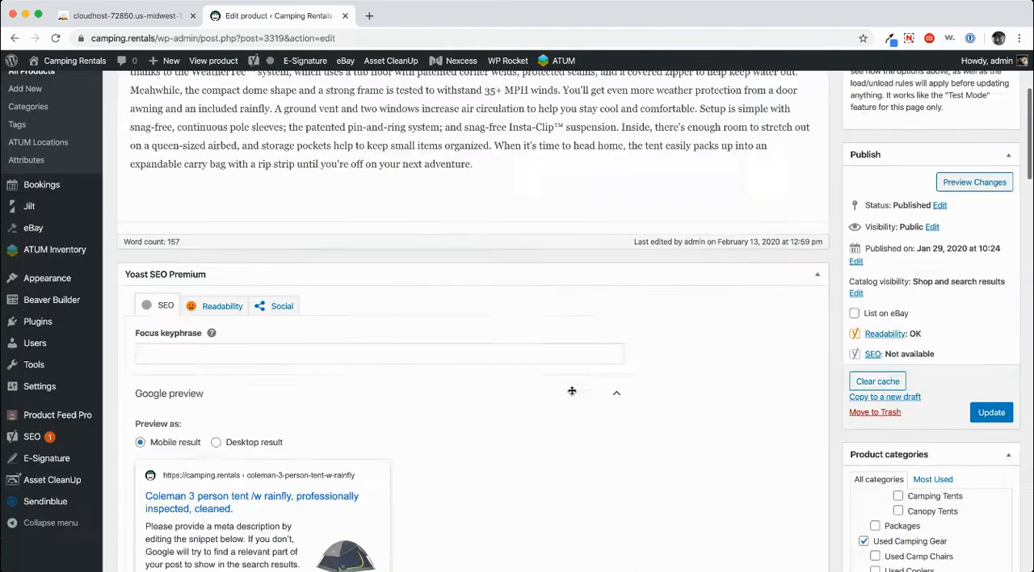
pyautogui.scroll(3)
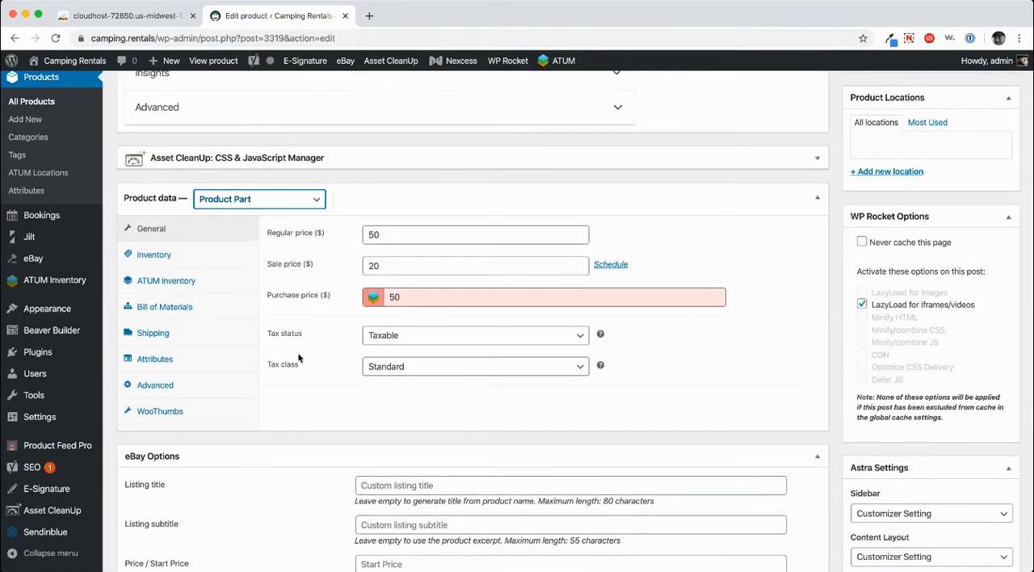
pyautogui.moveTo(240, 364)
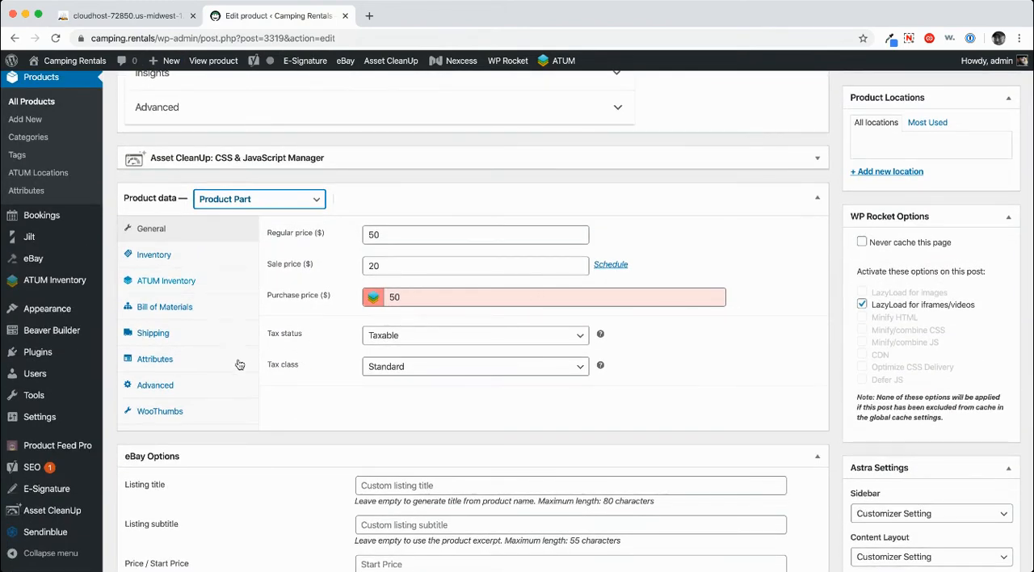
pyautogui.click(153, 254)
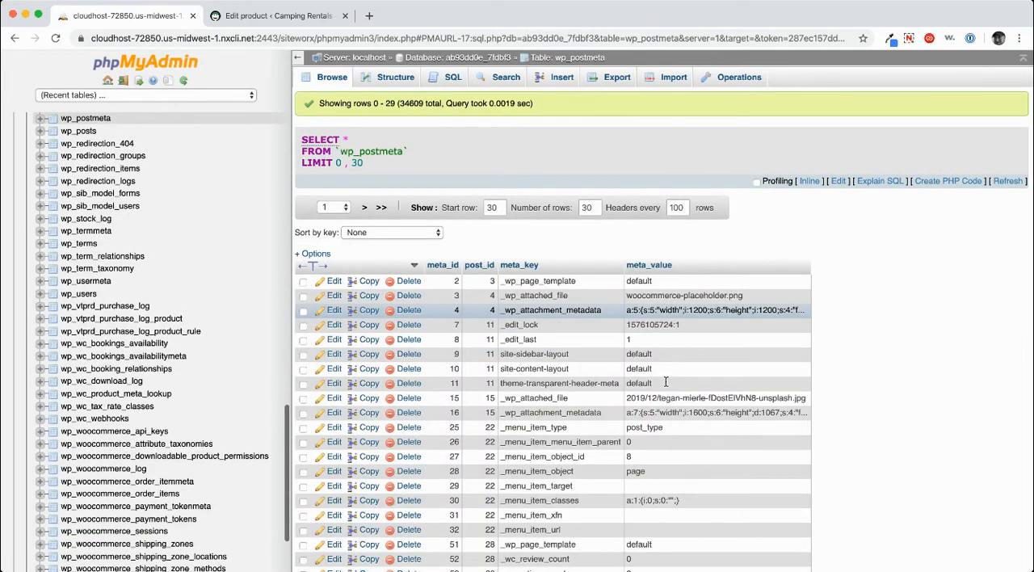
pyautogui.scroll(-3)
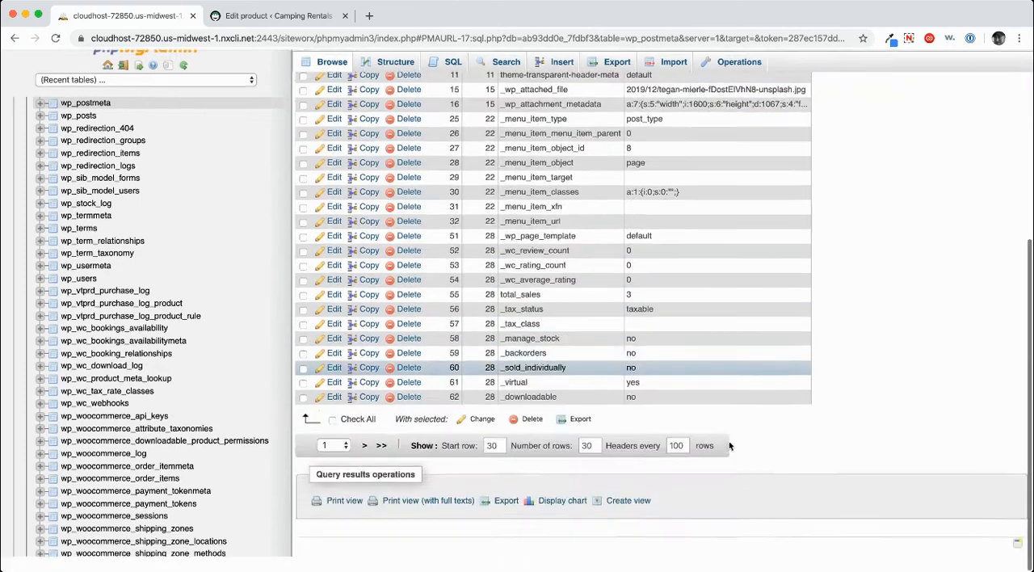
pyautogui.scroll(3)
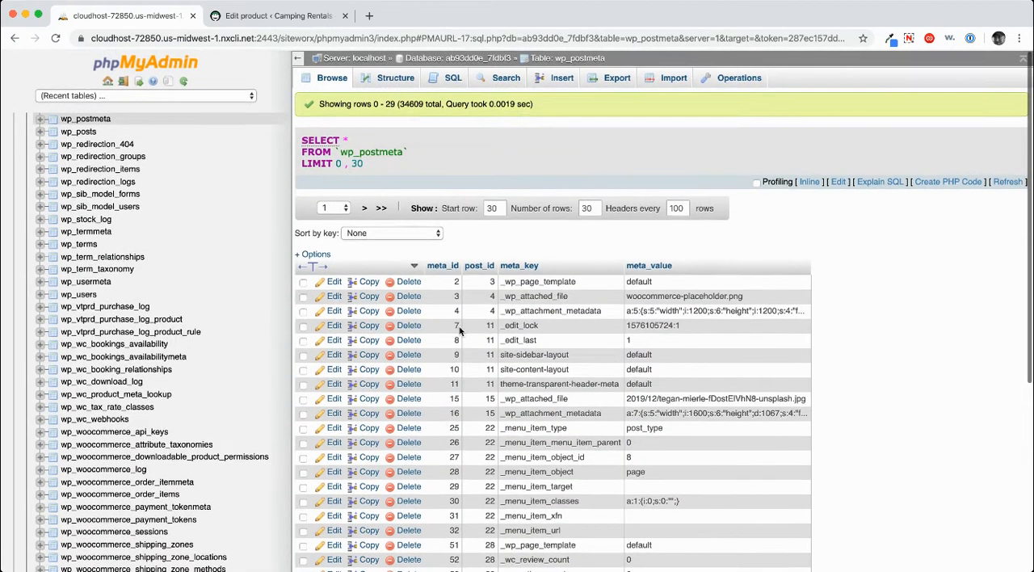
pyautogui.moveTo(479, 340)
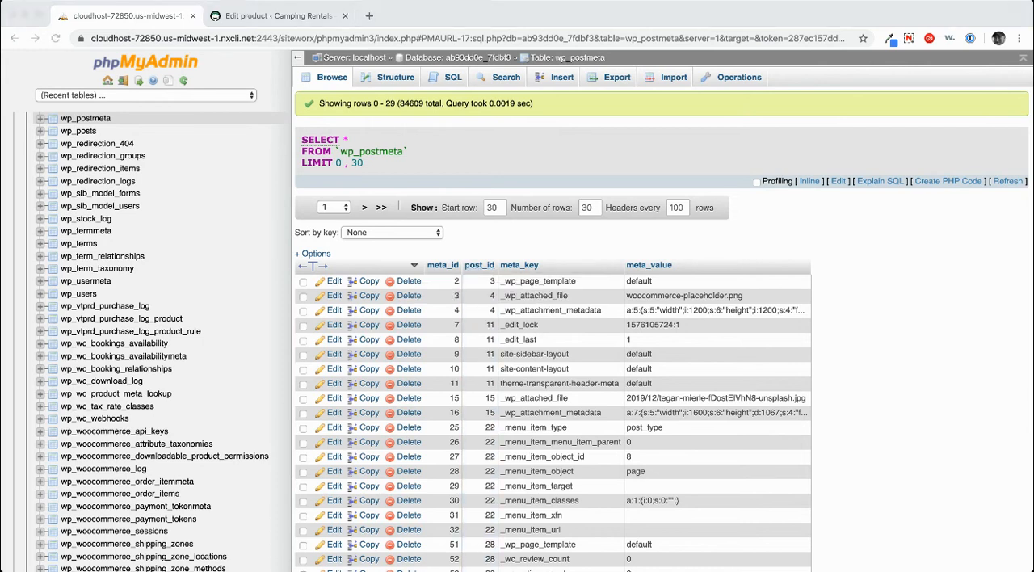
pyautogui.moveTo(636, 404)
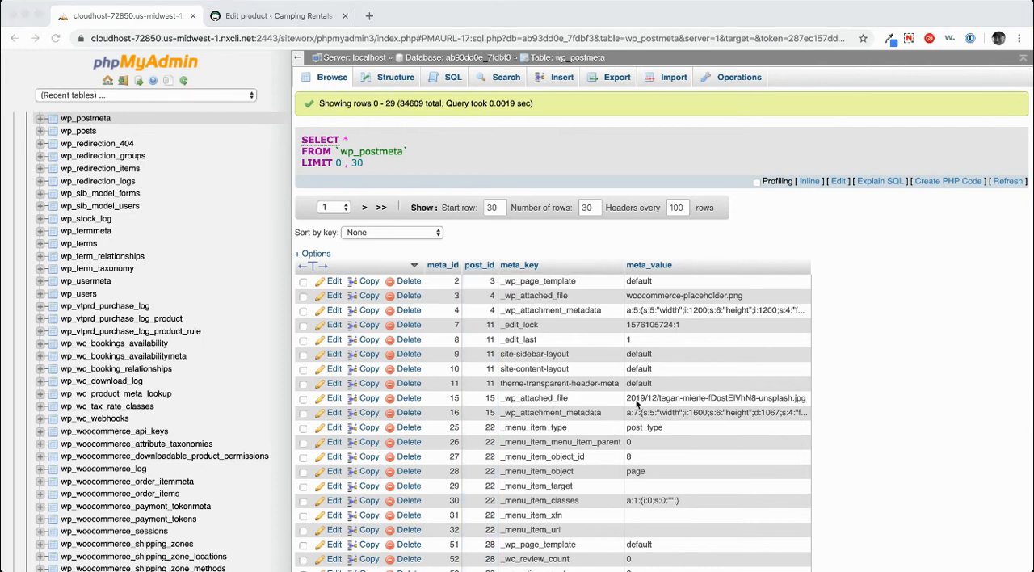
pyautogui.moveTo(525, 333)
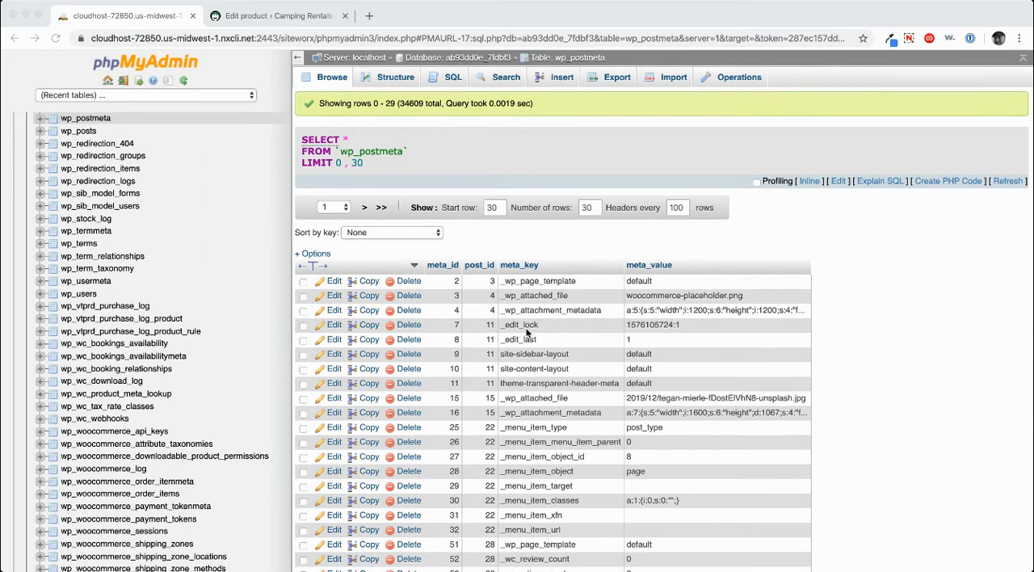
pyautogui.moveTo(867, 259)
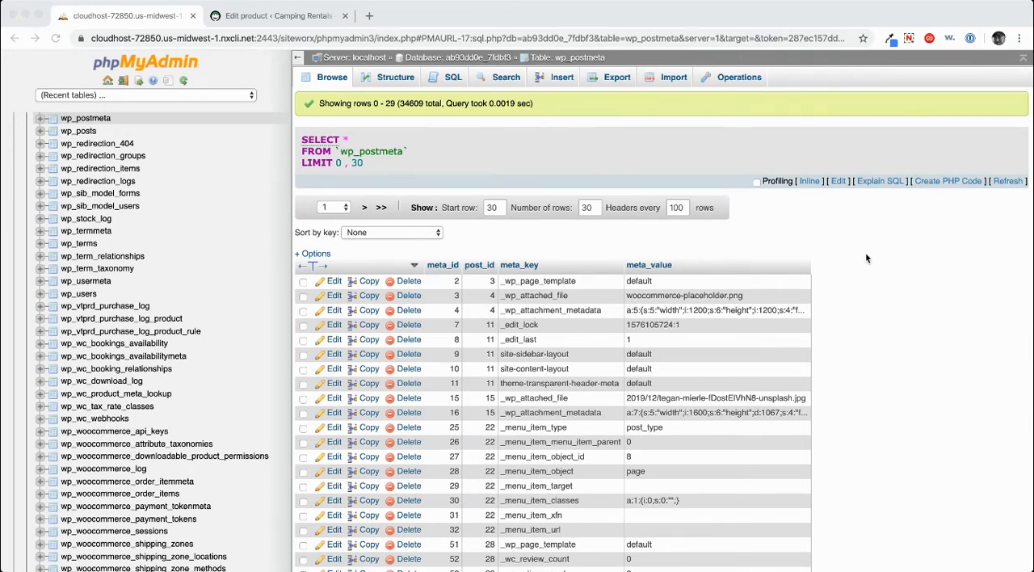
pyautogui.moveTo(815, 258)
pyautogui.write('SELECT * FROM `wp_postmeta` where post_id ="3319"')
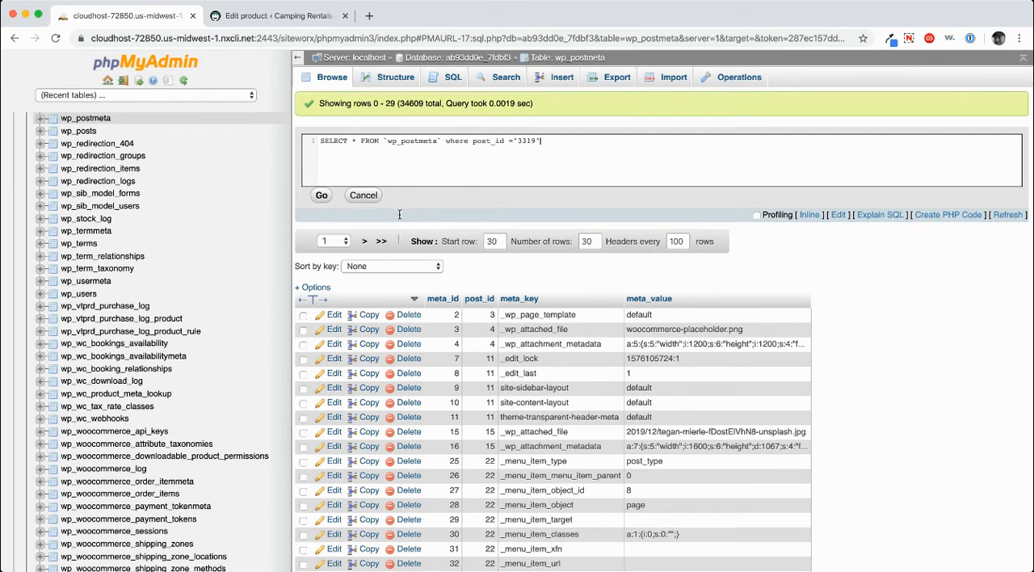
pyautogui.moveTo(321, 268)
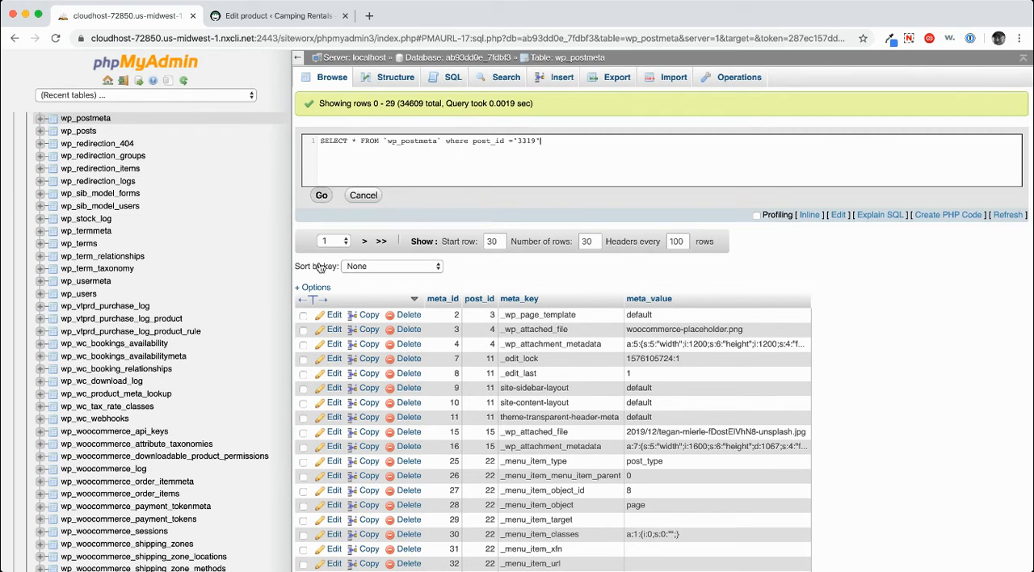
# - Run the wp_postmeta query filtered by post_id = '3319'
pyautogui.click(321, 195)
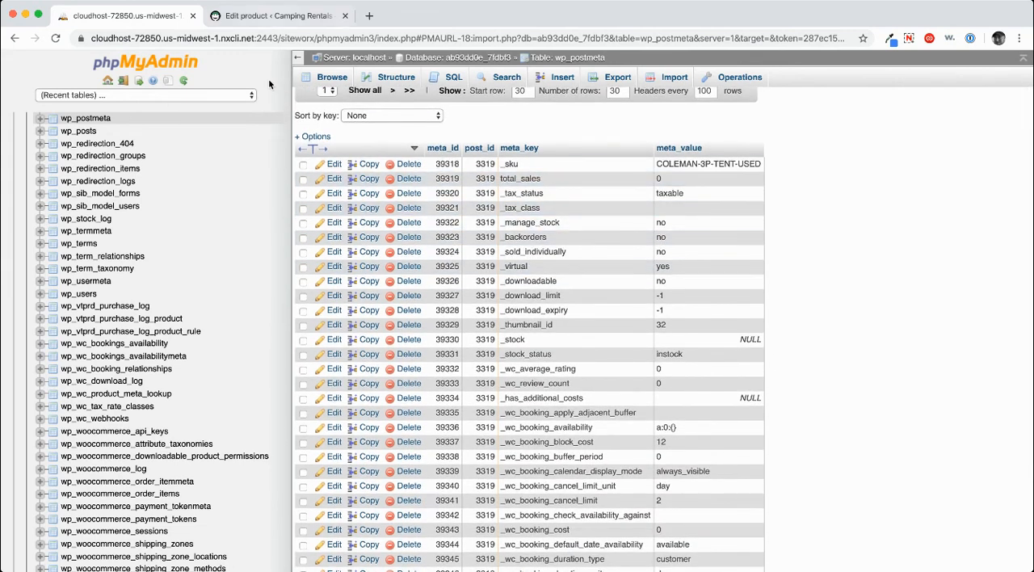
# - Show the tent's General tab again: regular price 50, sale 20, purchase 50
pyautogui.click(278, 16)
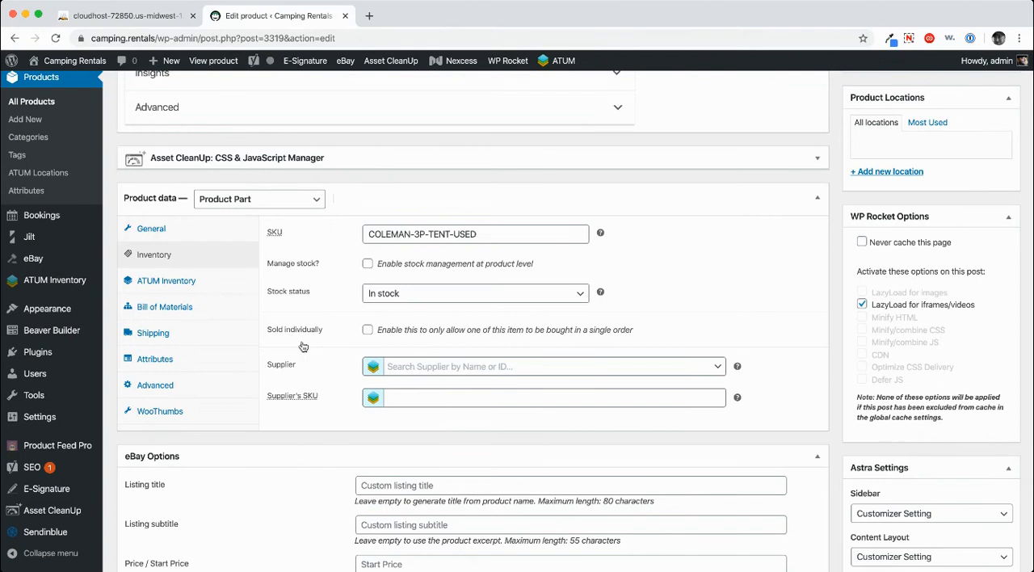
pyautogui.click(151, 228)
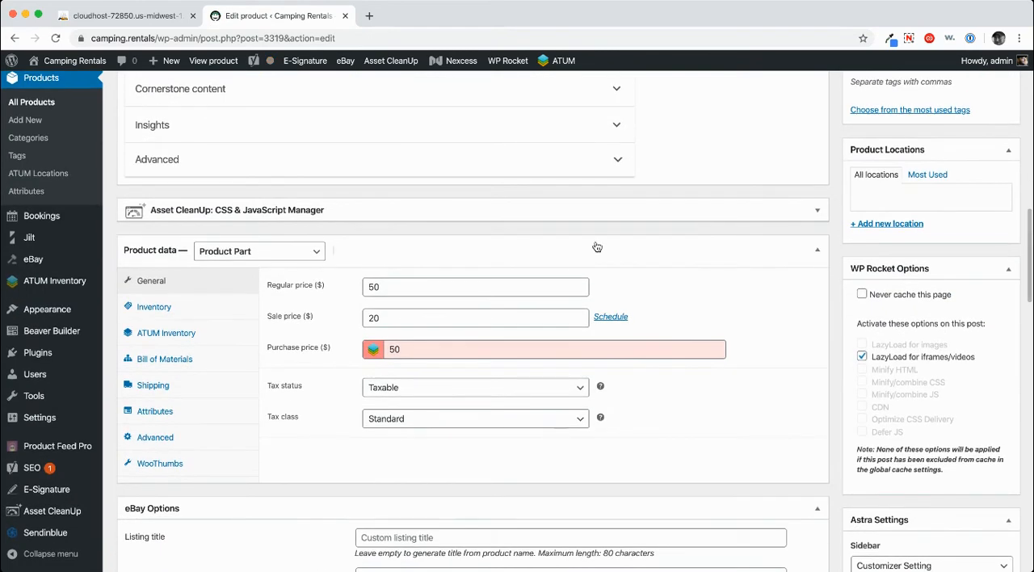
pyautogui.moveTo(416, 350)
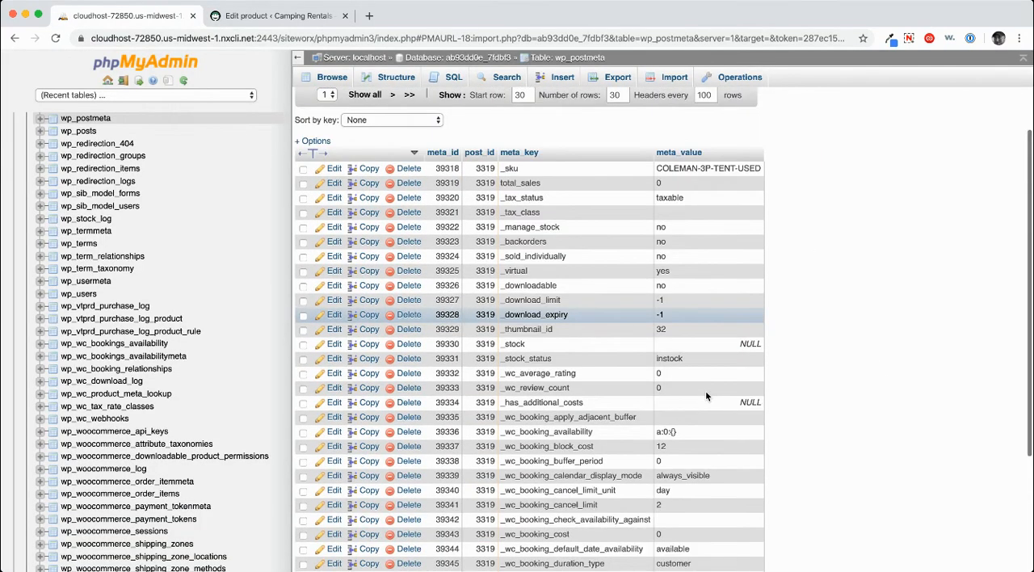
# - Scroll to post 3319's _regular_price row and change its meta_value to 49
pyautogui.scroll(-3)
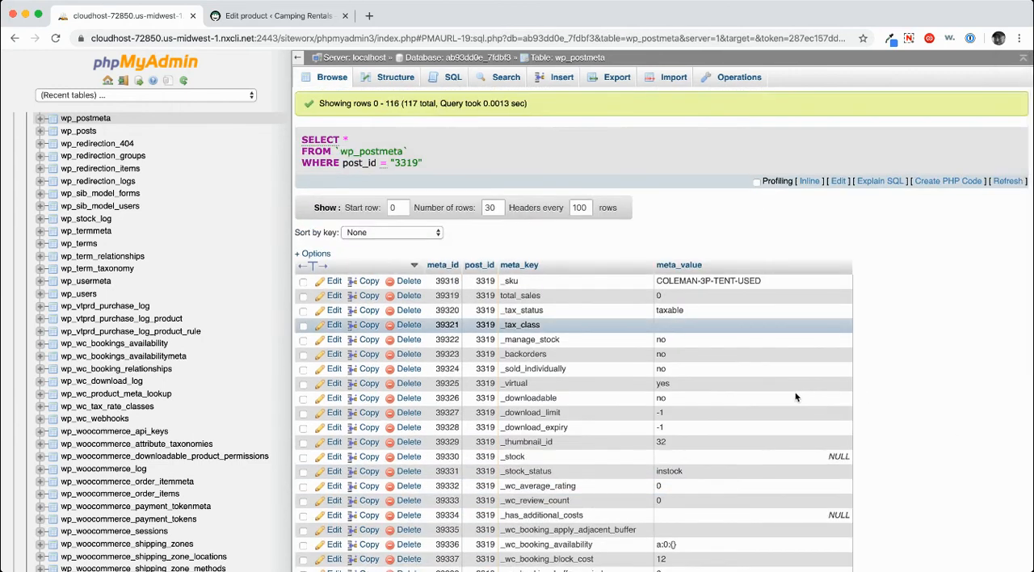
pyautogui.scroll(-3)
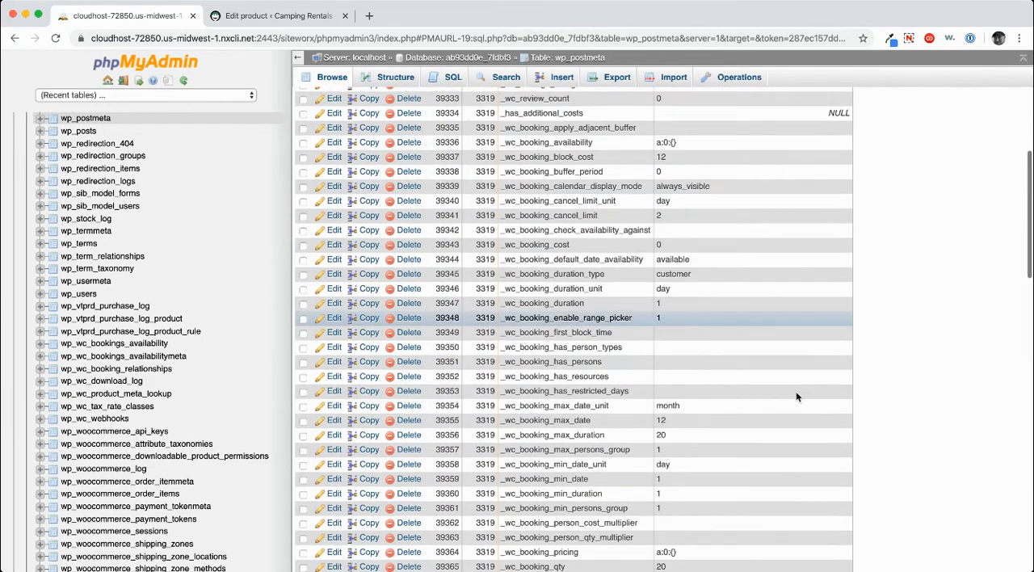
pyautogui.scroll(-3)
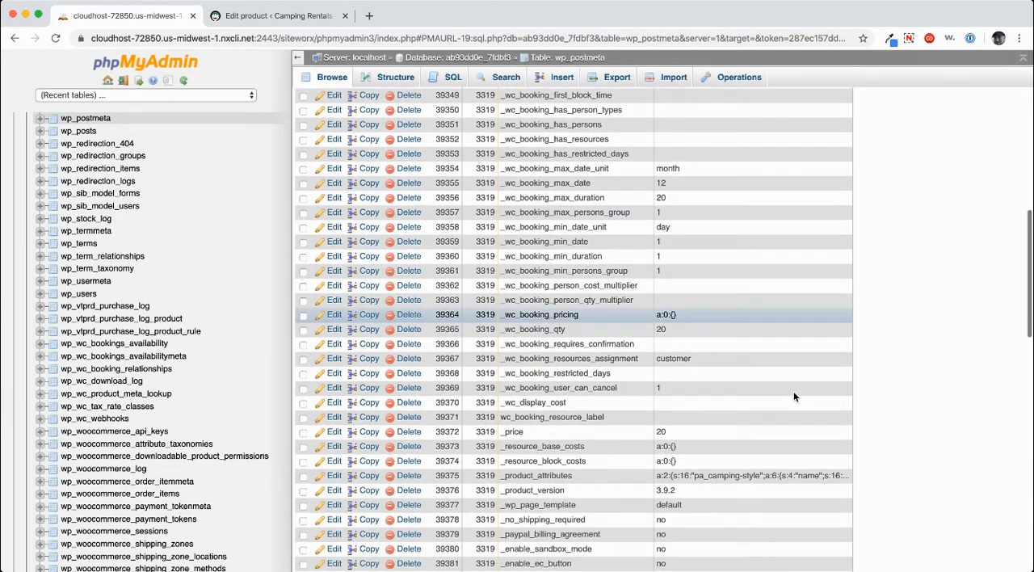
pyautogui.scroll(-3)
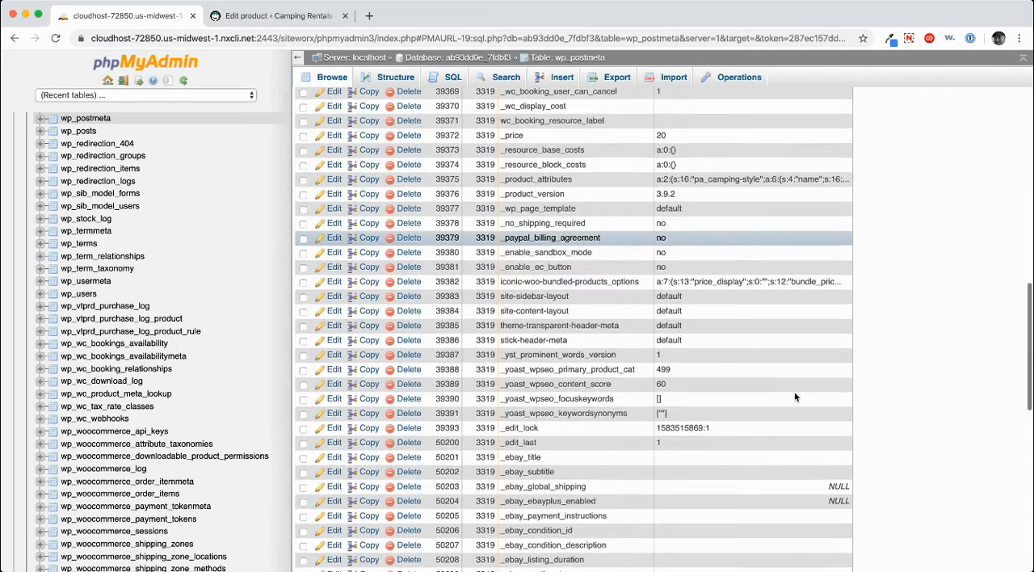
pyautogui.scroll(-3)
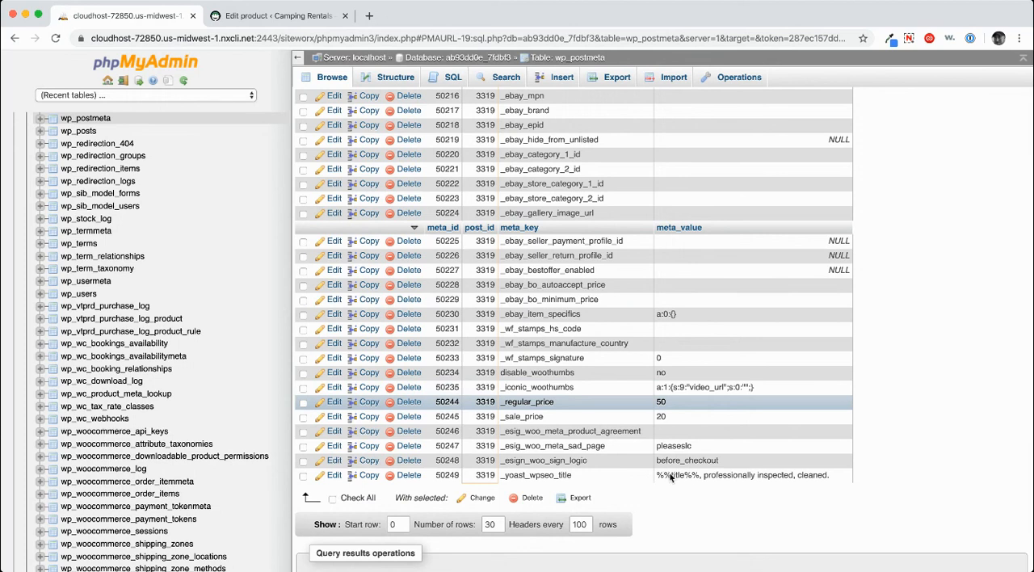
pyautogui.moveTo(663, 474)
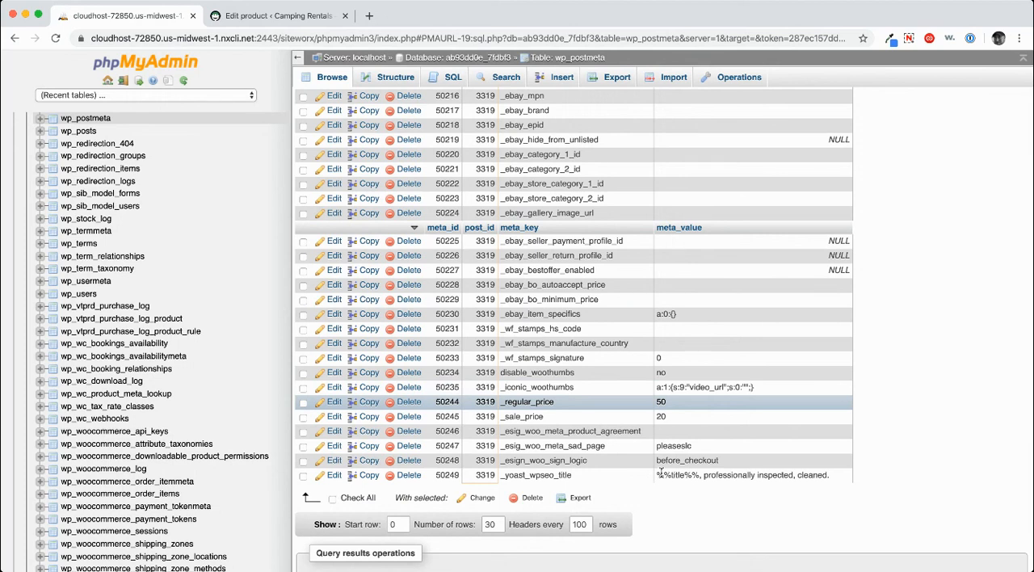
pyautogui.doubleClick(752, 401)
pyautogui.write('49')
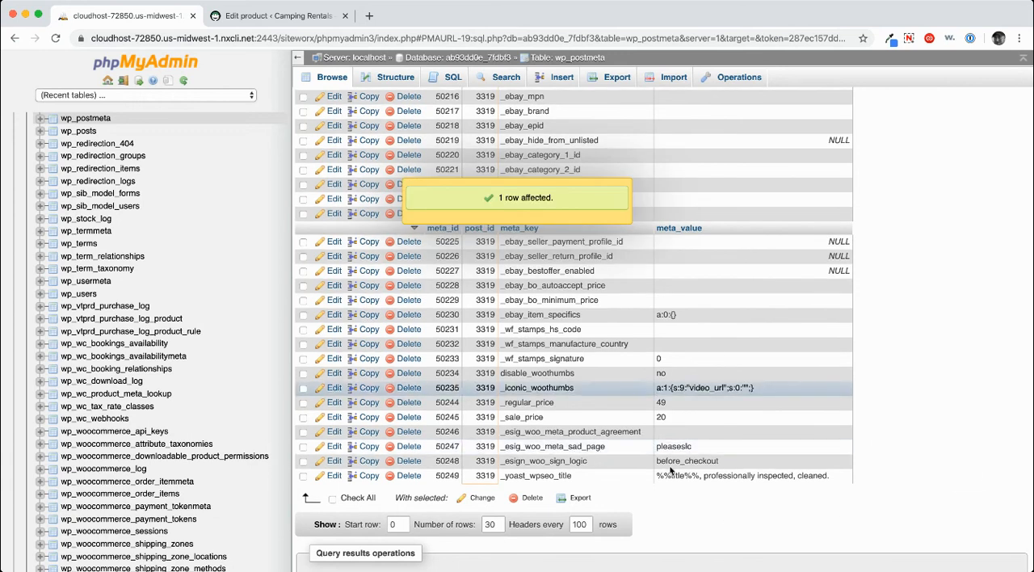
pyautogui.click(279, 15)
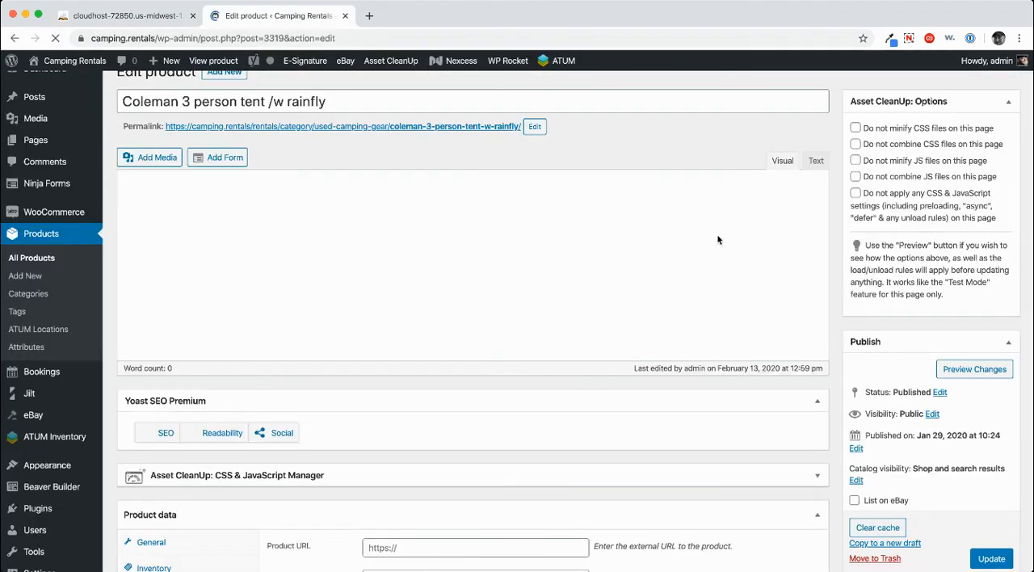
# - Reload the tent's edit page and confirm Regular price now shows 49
pyautogui.scroll(-3)
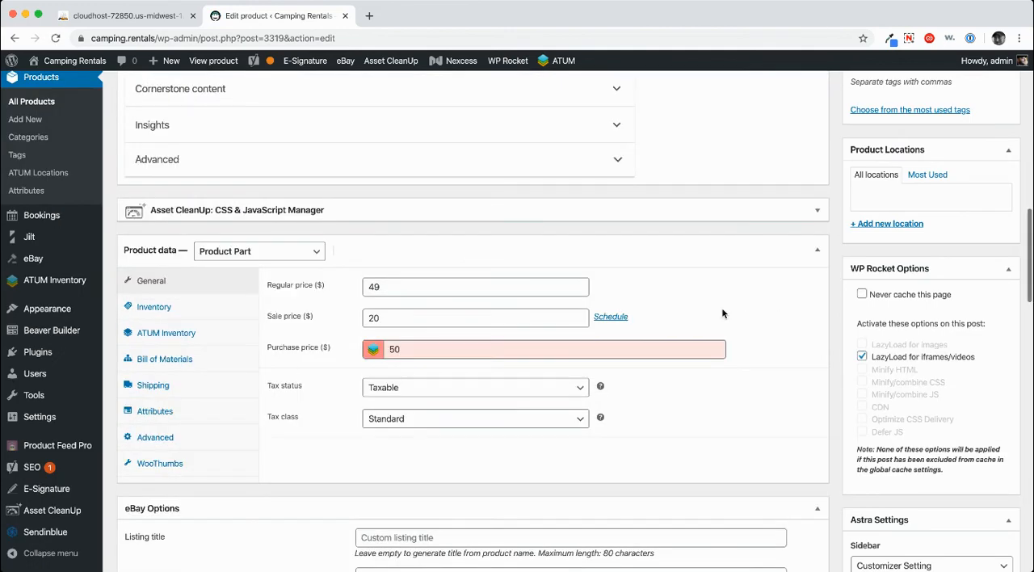
pyautogui.moveTo(552, 251)
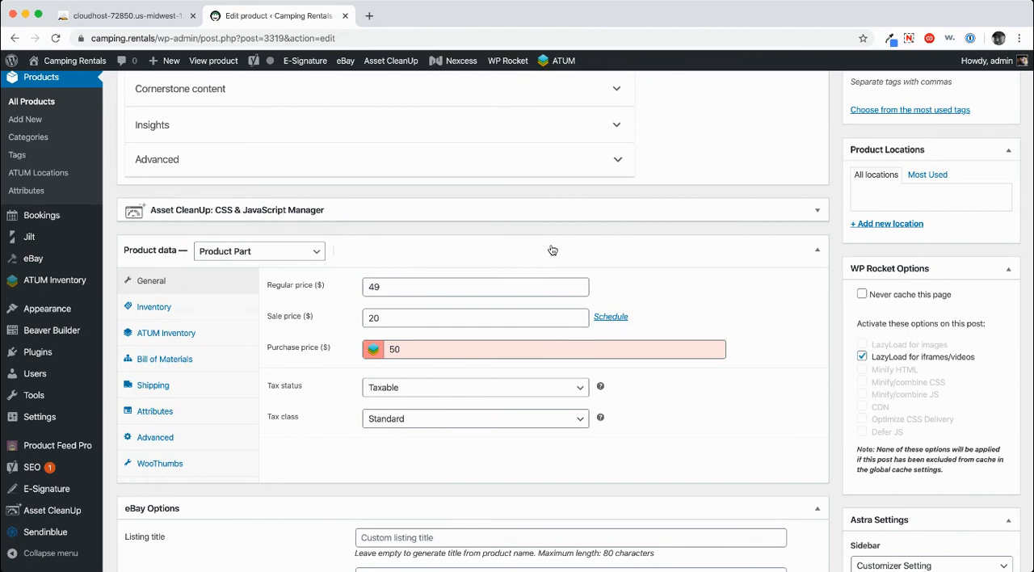
pyautogui.click(121, 15)
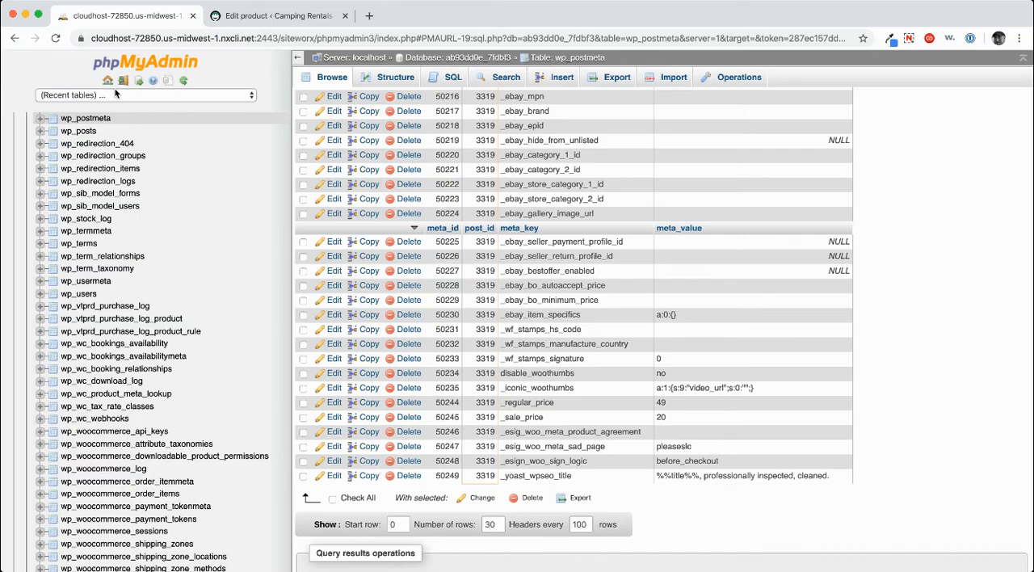